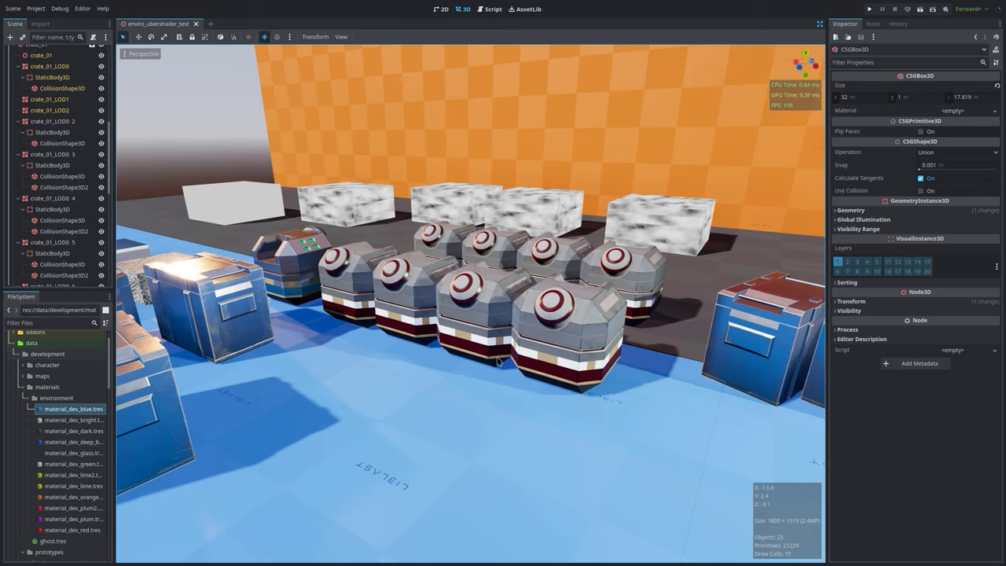
{"action": "mouse_move", "coordinate": [613, 320]}
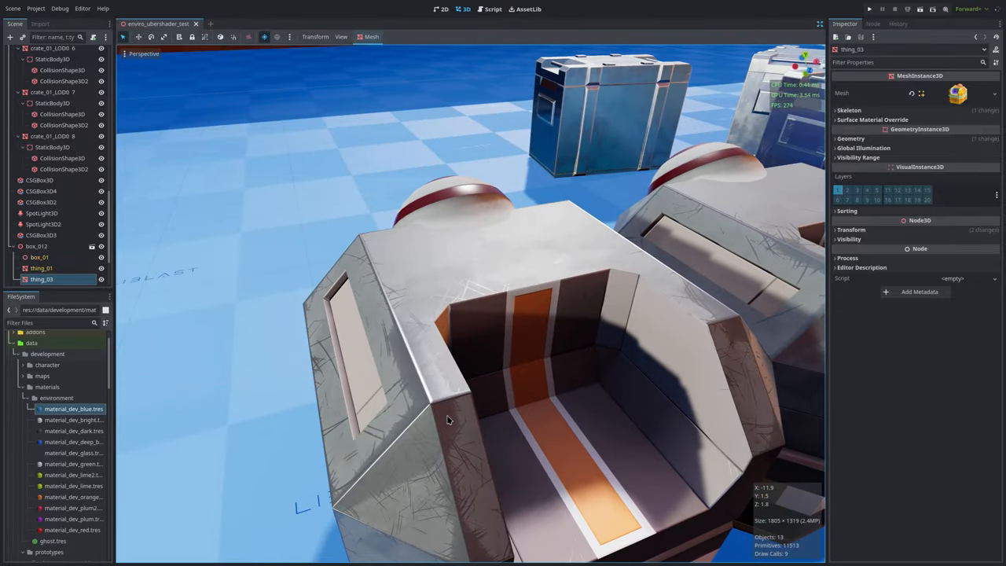
{"action": "mouse_move", "coordinate": [514, 281]}
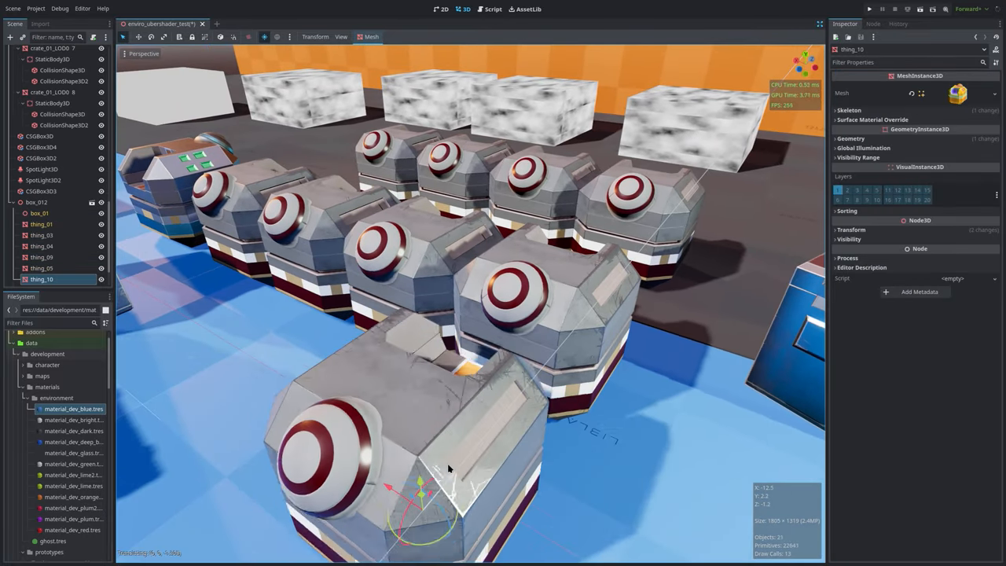
Expand the copied prop's Geometry section and open the Material Override dropdown
{"action": "left_click", "coordinate": [849, 138]}
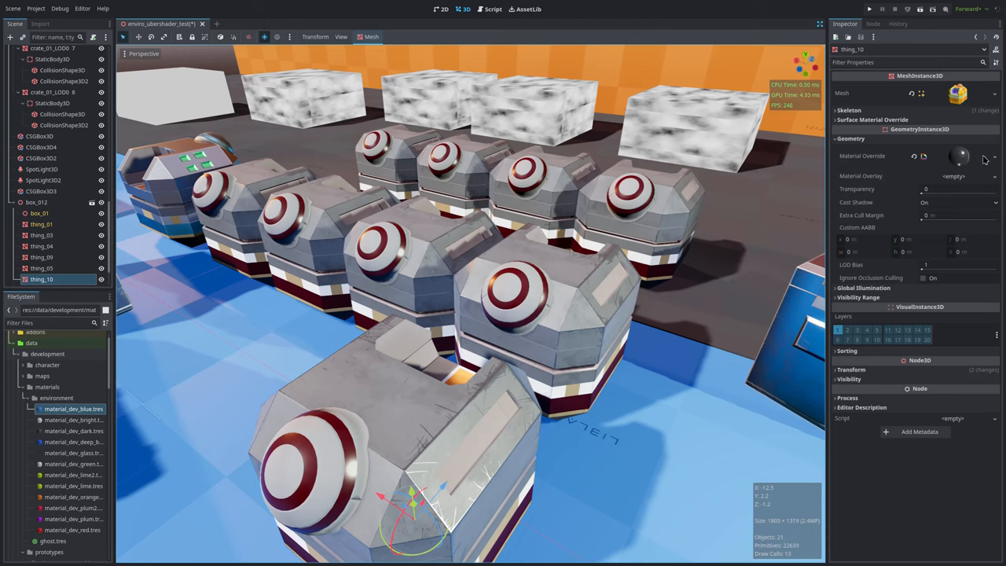
{"action": "left_click", "coordinate": [985, 156]}
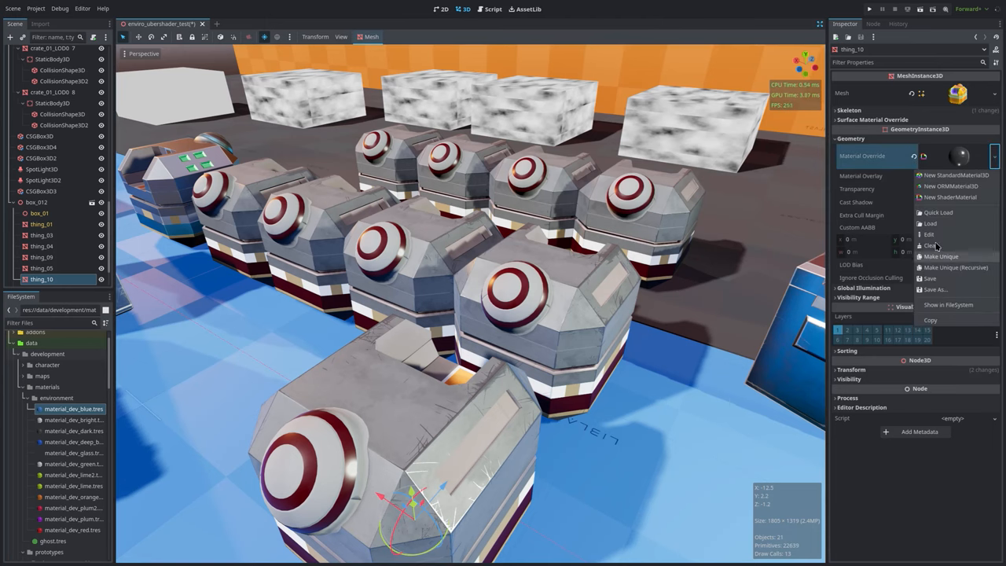
{"action": "left_click", "coordinate": [927, 246]}
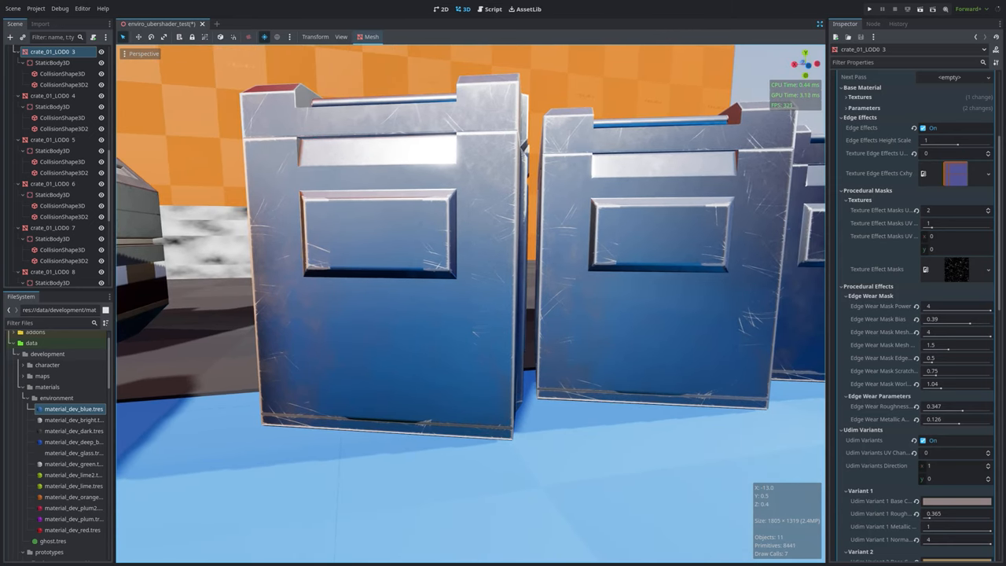
{"action": "mouse_move", "coordinate": [695, 392]}
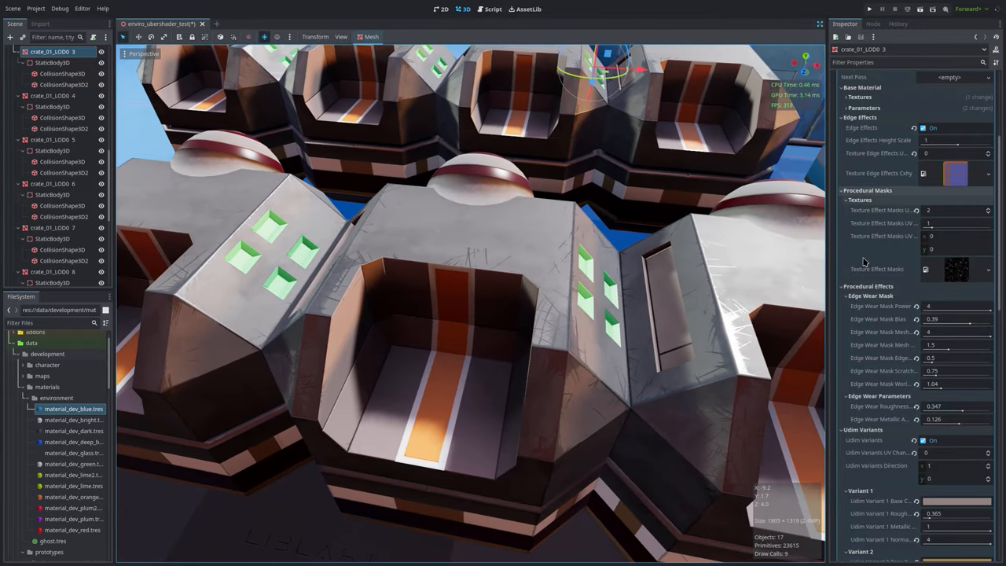
{"action": "scroll", "scroll_direction": "down", "scroll_amount": 3}
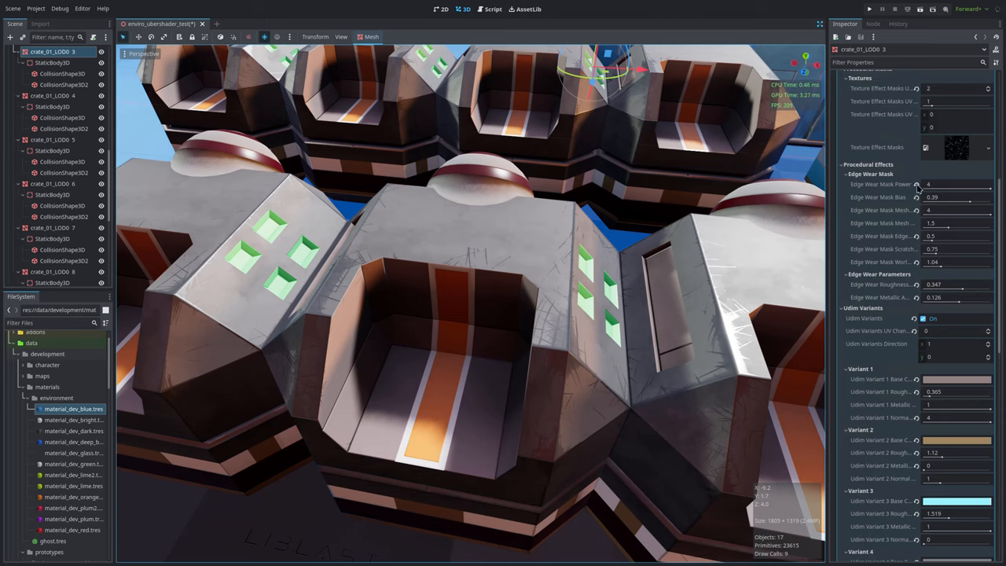
{"action": "mouse_move", "coordinate": [912, 184]}
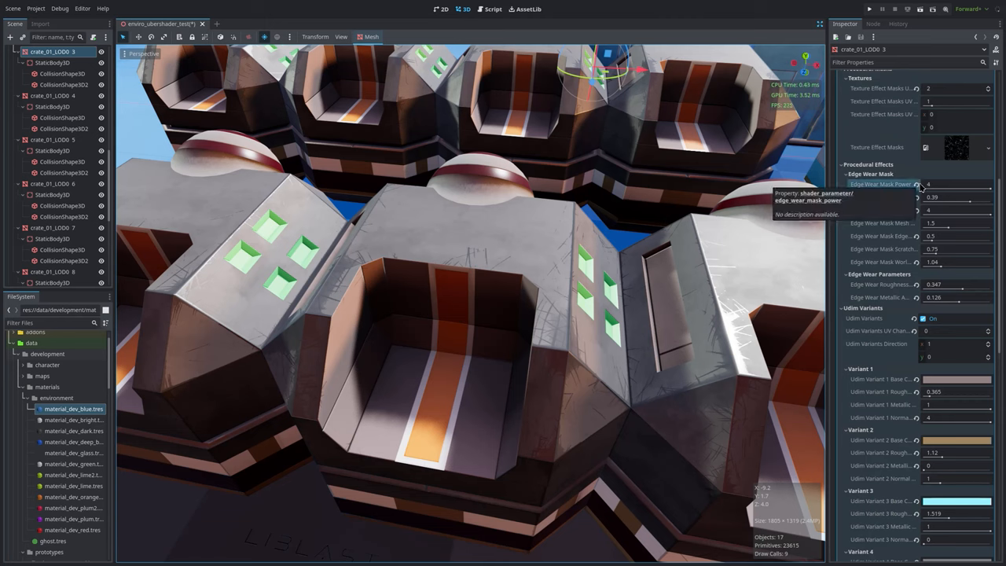
{"action": "mouse_move", "coordinate": [435, 261]}
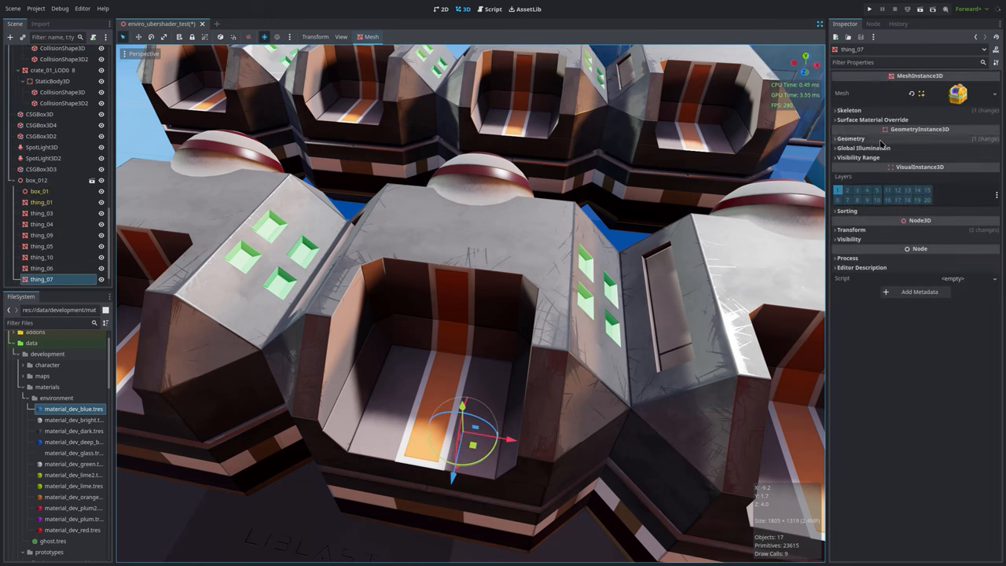
Expand Geometry, open the override ubershader material and expand its Base Material section
{"action": "left_click", "coordinate": [996, 155]}
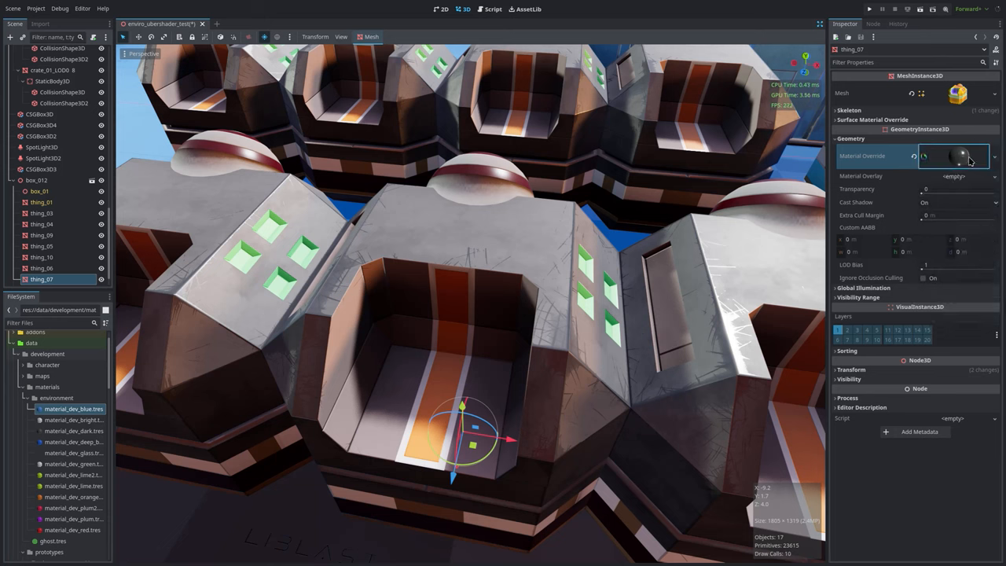
{"action": "left_click", "coordinate": [958, 155]}
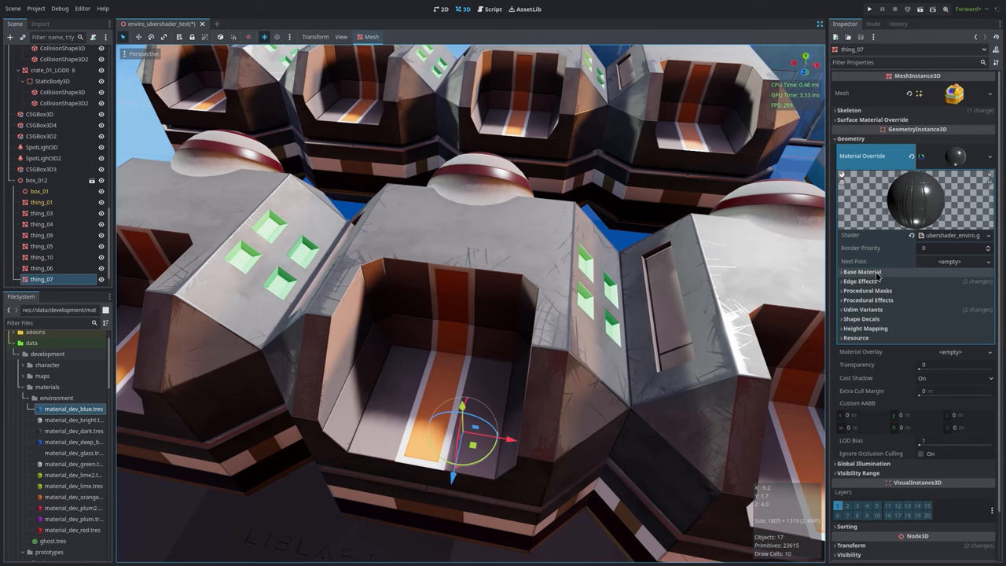
{"action": "left_click", "coordinate": [861, 271]}
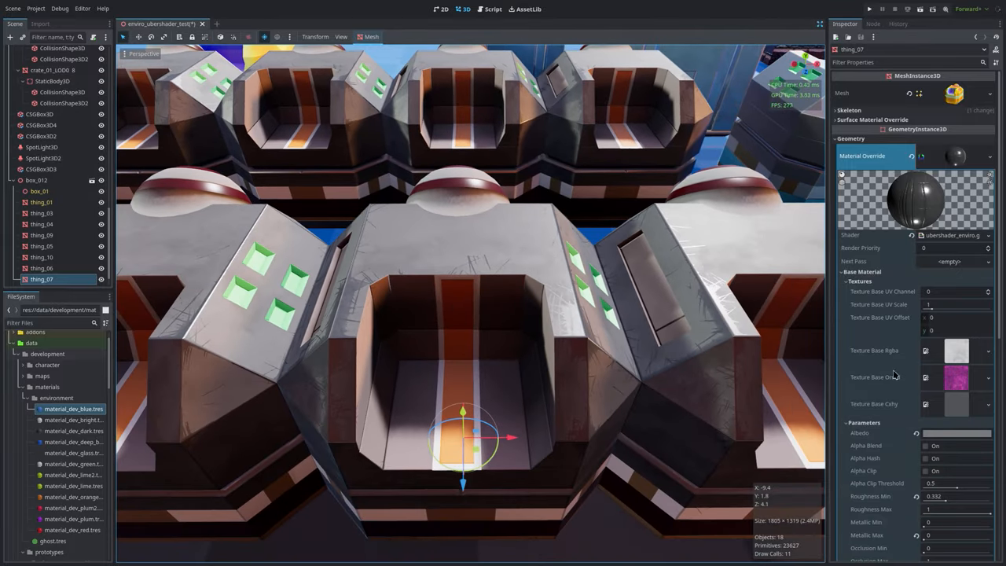
Set Metallic Min to 1 and Roughness Min to 0.394, testing then restoring Normal Scale to 1
{"action": "left_click", "coordinate": [952, 253]}
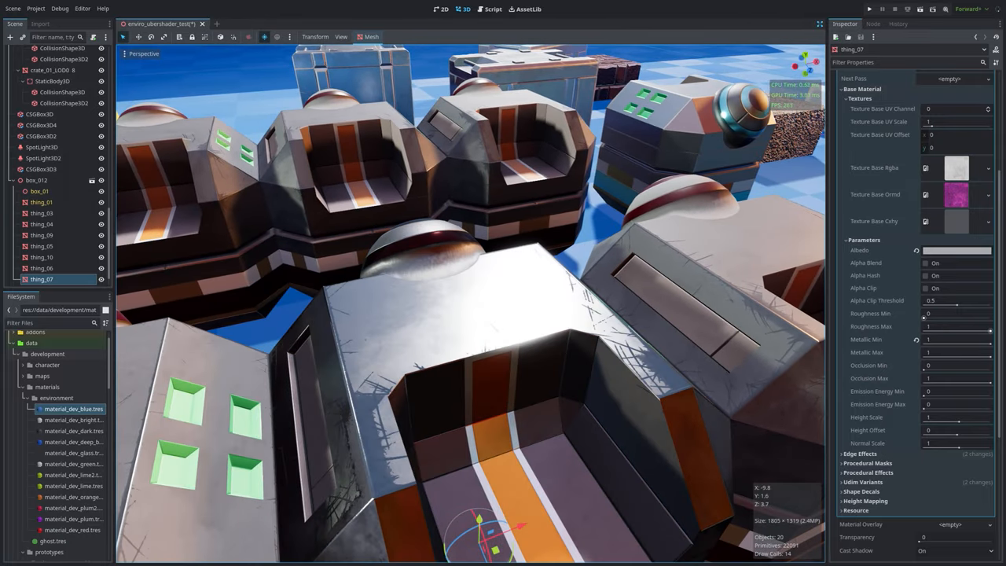
{"action": "left_click_drag", "start_coordinate": [951, 313], "coordinate": [983, 313]}
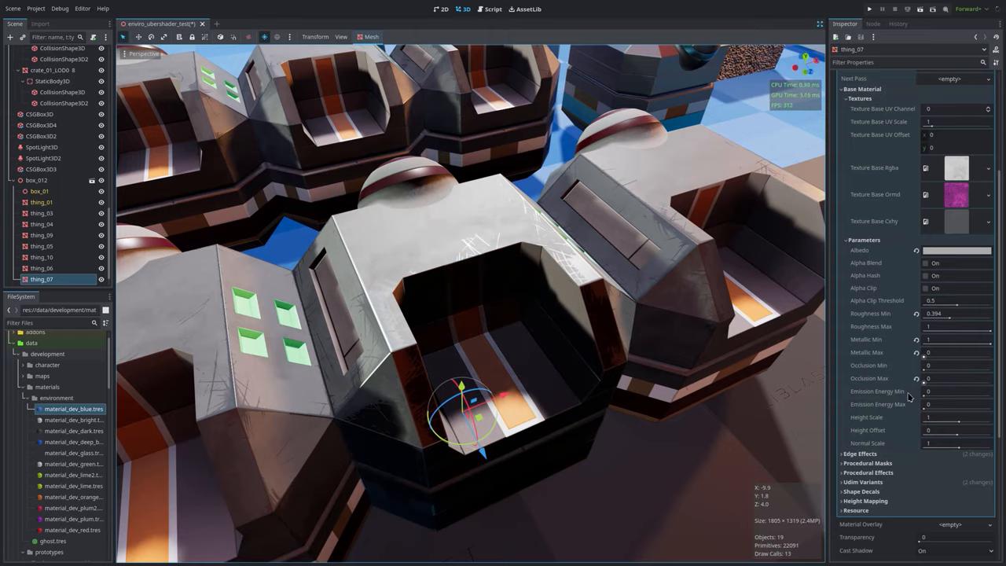
{"action": "mouse_move", "coordinate": [600, 358]}
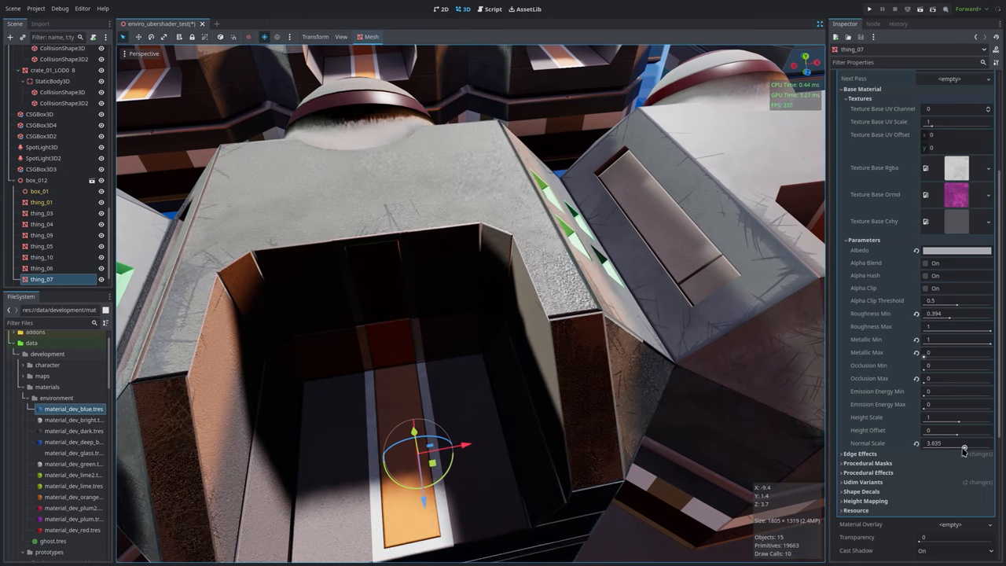
{"action": "left_click_drag", "start_coordinate": [951, 443], "coordinate": [970, 443]}
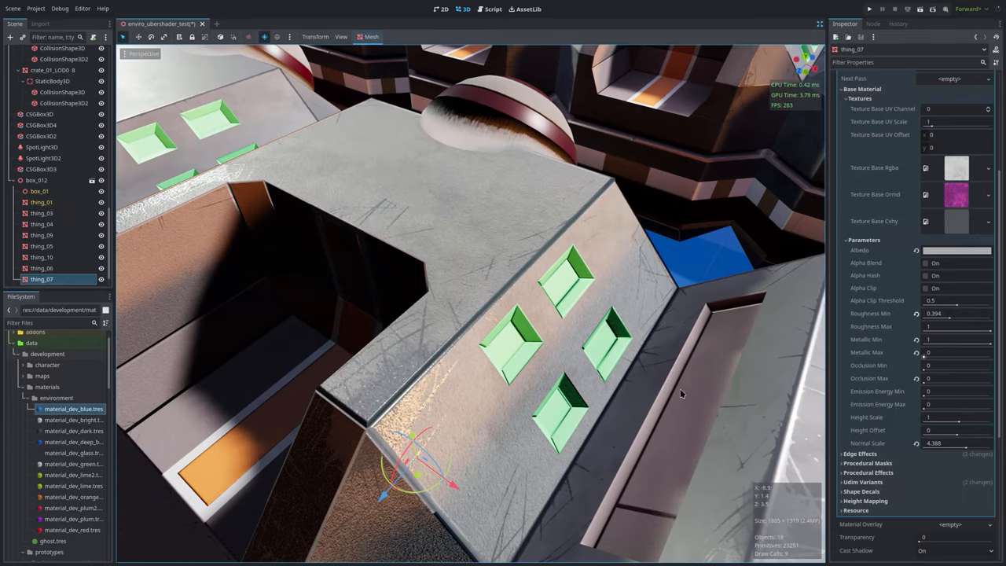
{"action": "left_click_drag", "start_coordinate": [955, 443], "coordinate": [960, 448]}
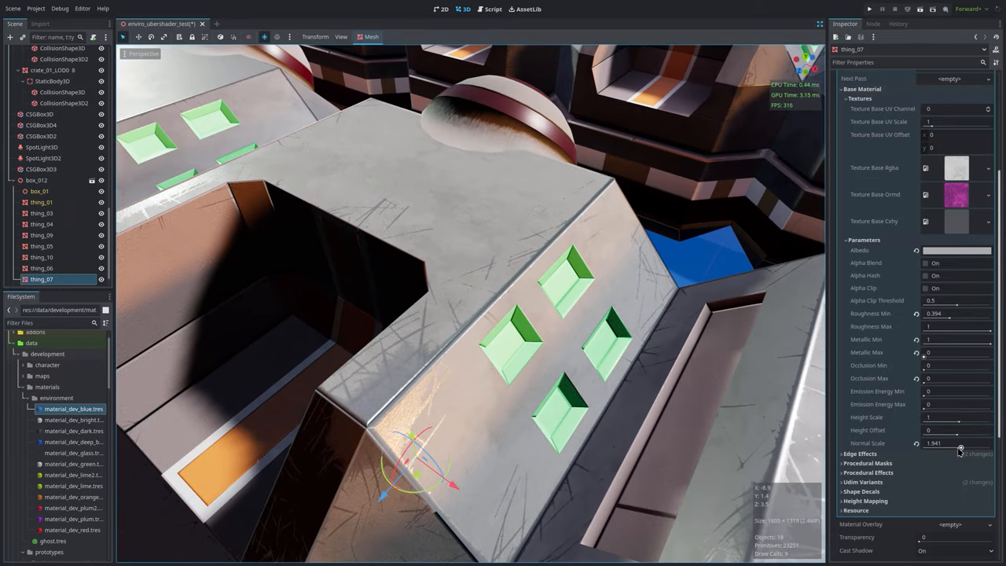
{"action": "left_click_drag", "start_coordinate": [959, 449], "coordinate": [966, 449]}
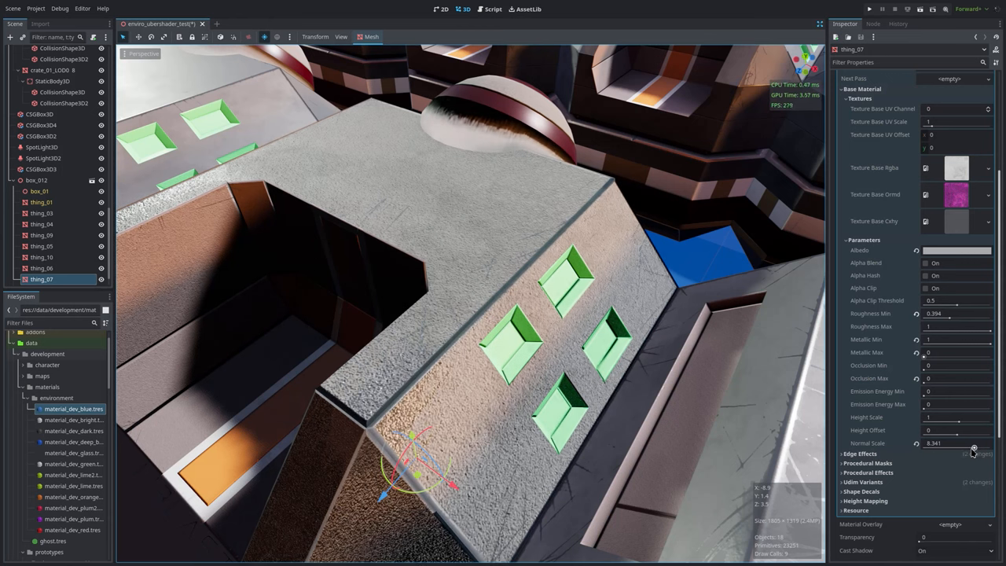
{"action": "left_click_drag", "start_coordinate": [975, 443], "coordinate": [927, 443]}
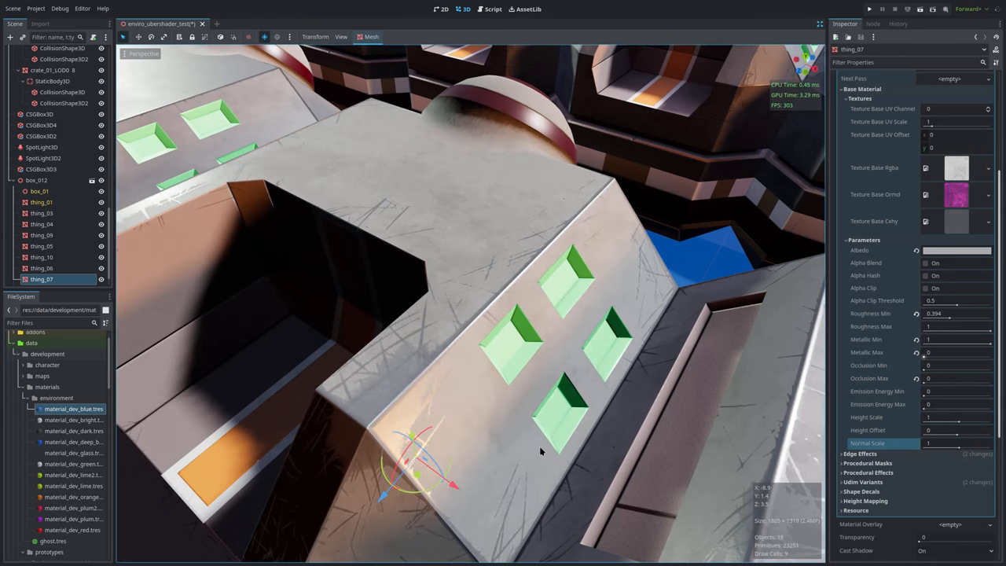
Expand Edge Effects, preview its texture and toggle it while orbiting the prop's corner
{"action": "left_click", "coordinate": [859, 240]}
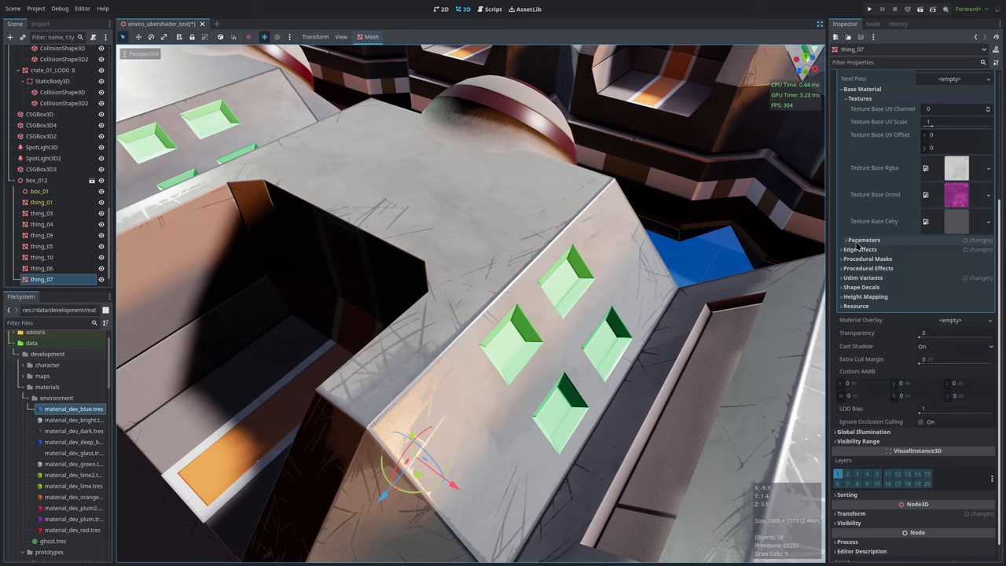
{"action": "left_click", "coordinate": [856, 249]}
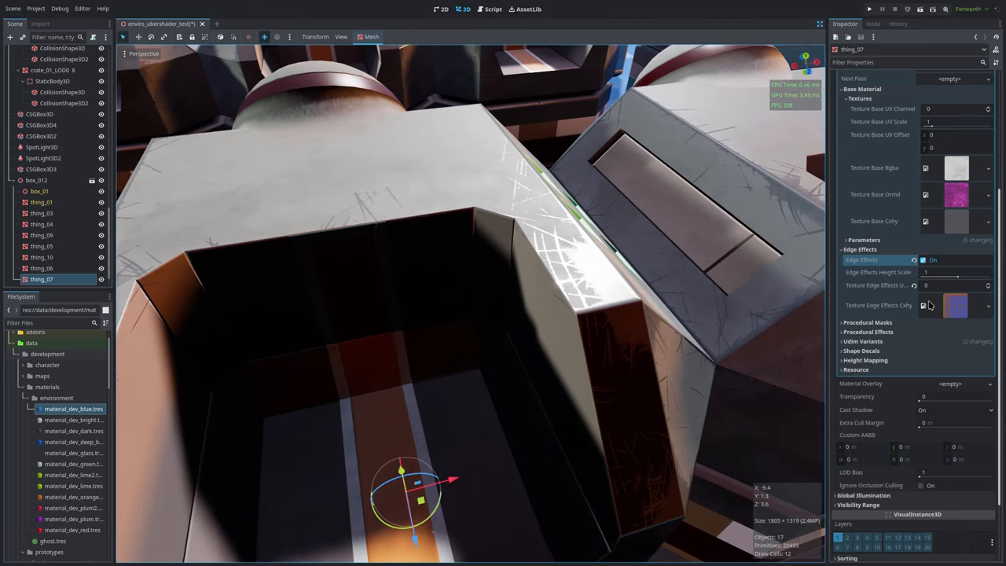
{"action": "left_click", "coordinate": [952, 305]}
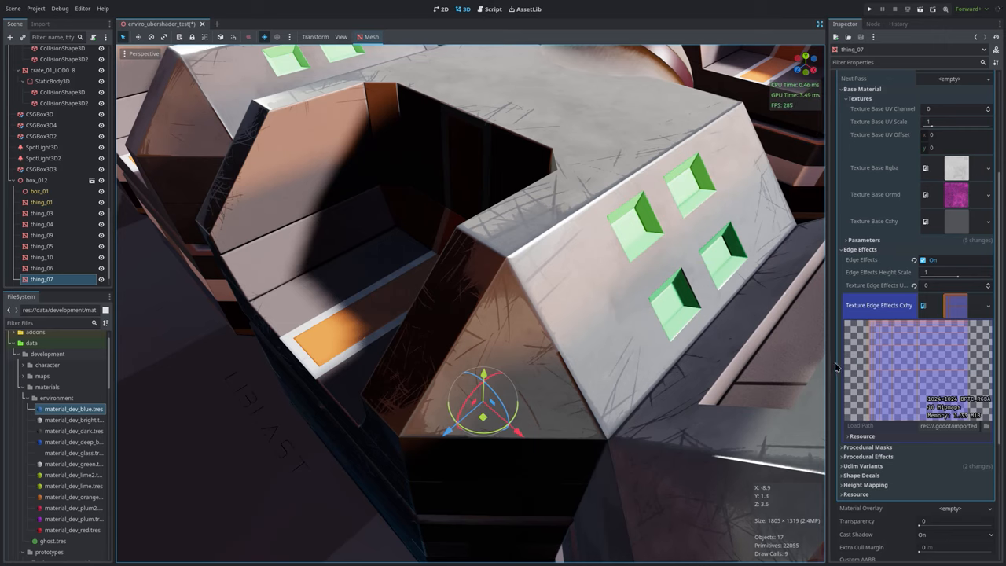
{"action": "mouse_move", "coordinate": [786, 385]}
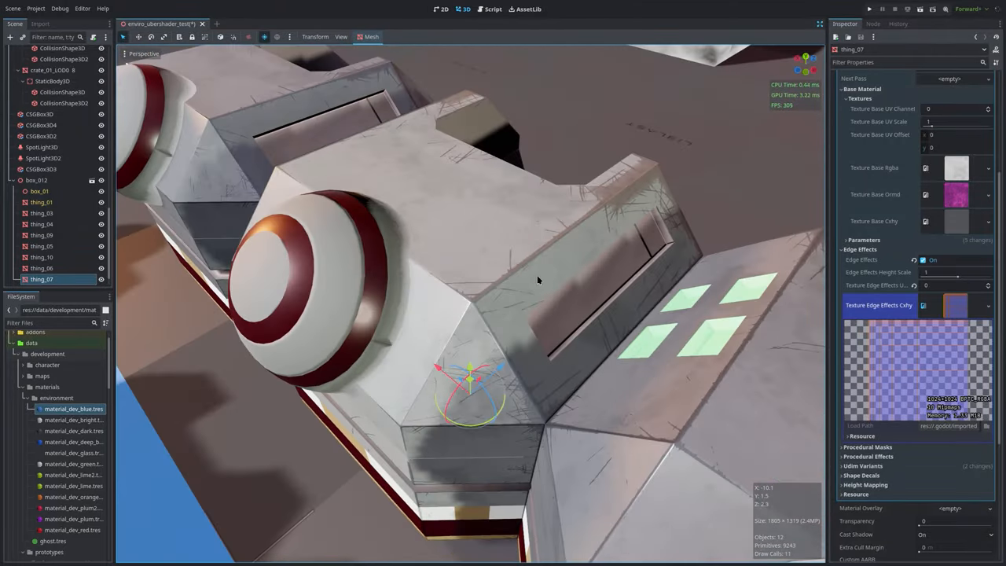
{"action": "left_click_drag", "start_coordinate": [538, 281], "coordinate": [501, 430]}
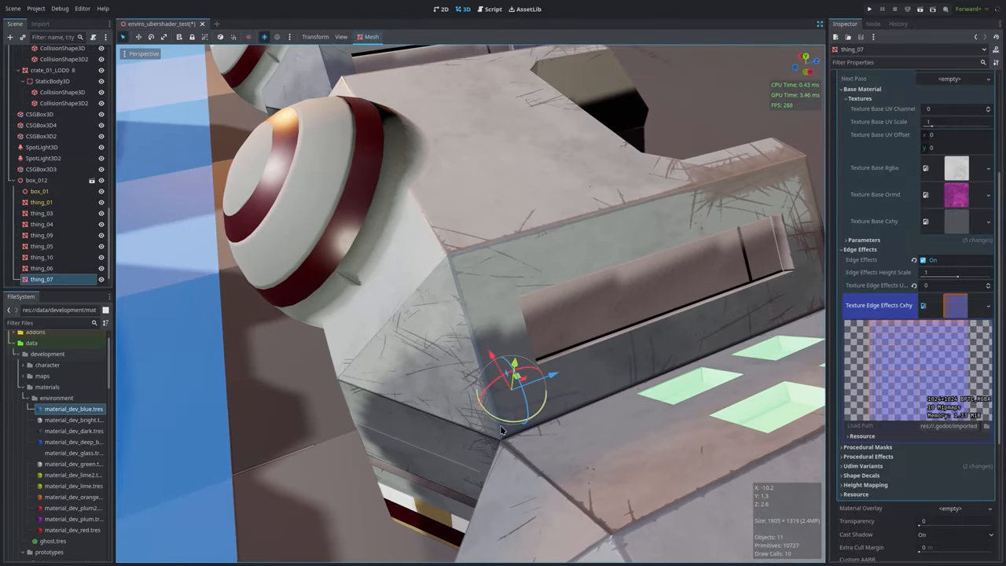
{"action": "mouse_move", "coordinate": [467, 293]}
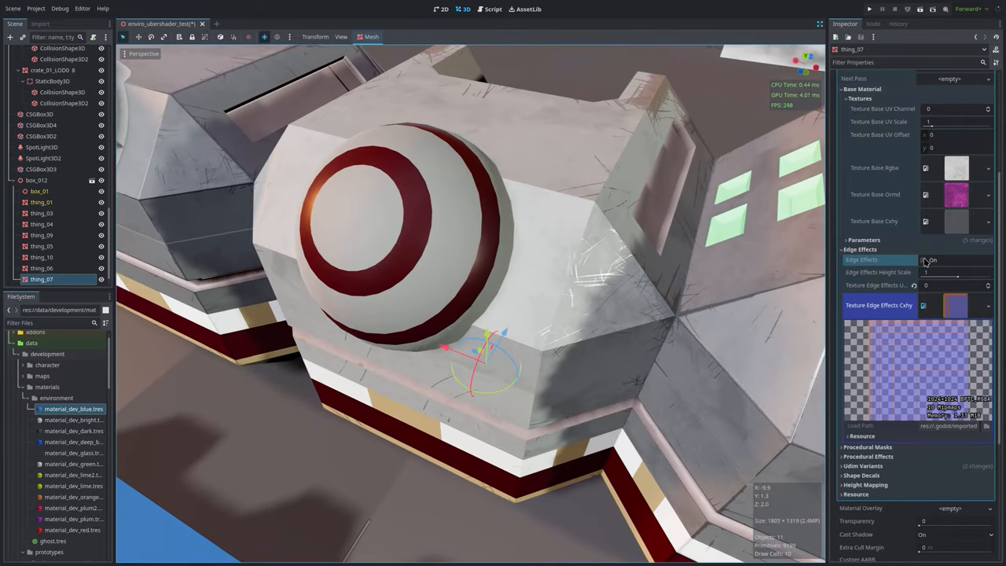
{"action": "left_click", "coordinate": [922, 260]}
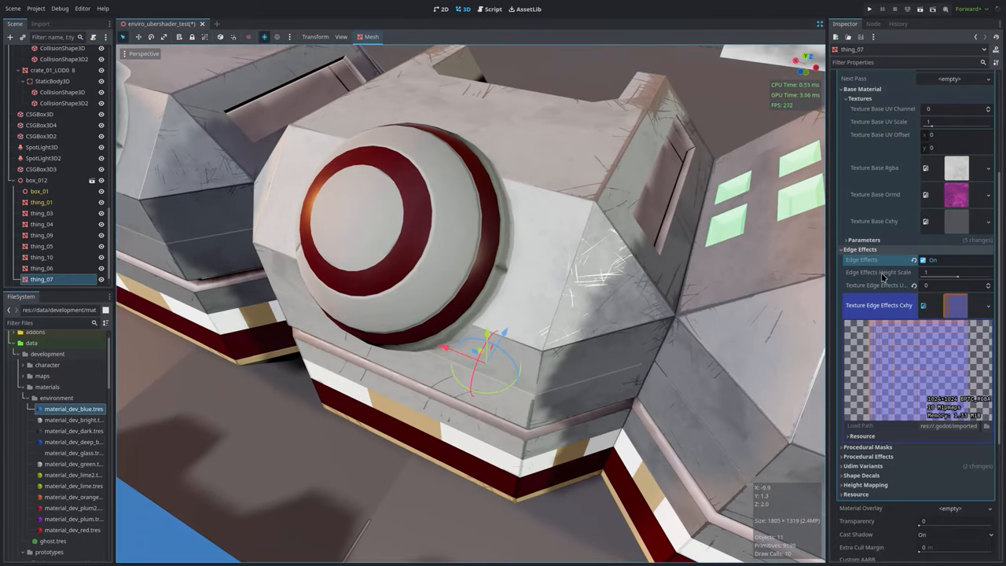
Expand Procedural Masks to show the scratchy effect-mask texture
{"action": "scroll", "scroll_direction": "down", "scroll_amount": 3}
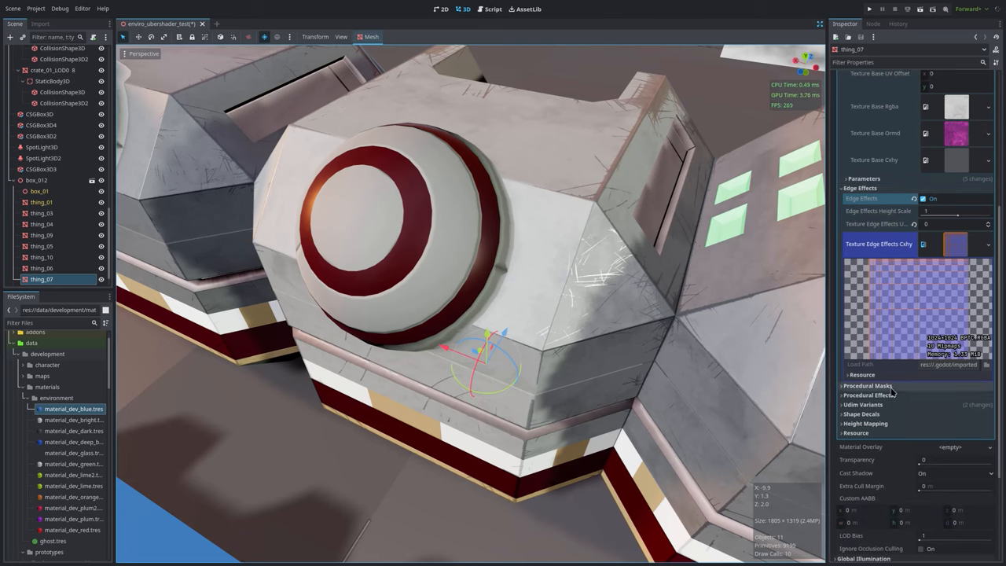
{"action": "left_click", "coordinate": [864, 386]}
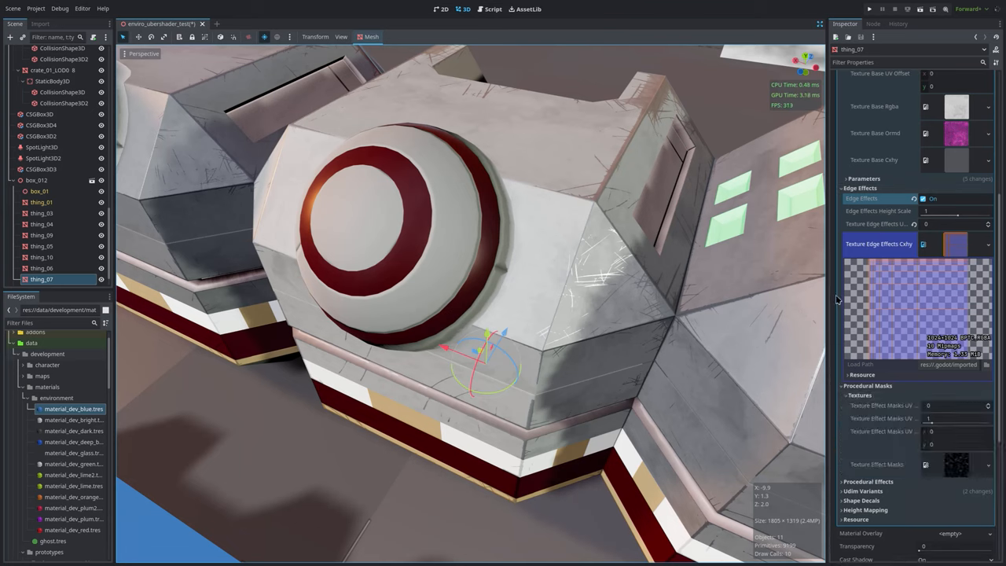
{"action": "scroll", "scroll_direction": "down", "scroll_amount": 3}
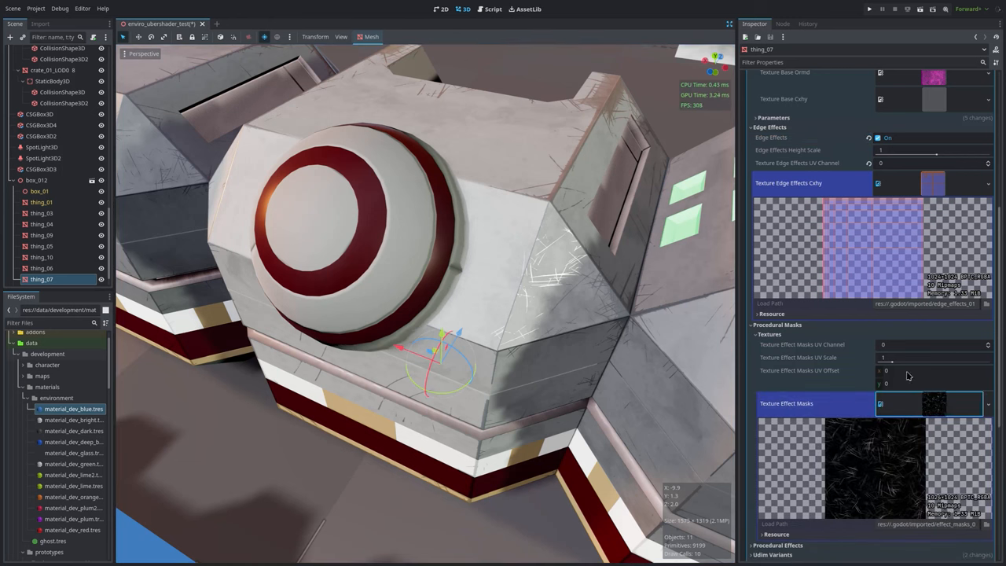
Select the effect masks UV Offset field, then expand the Edge Wear Mask parameters
{"action": "left_click", "coordinate": [902, 371]}
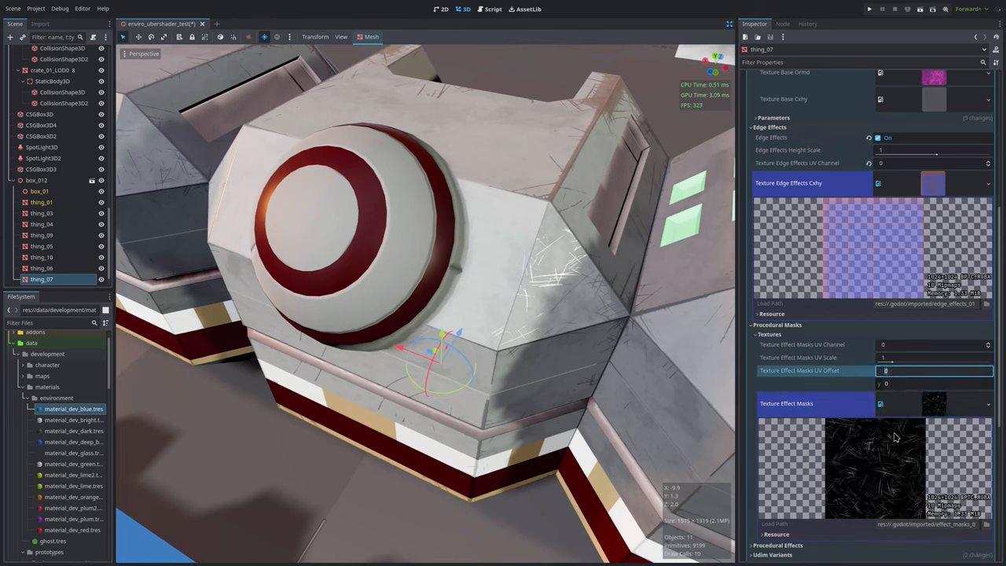
{"action": "mouse_move", "coordinate": [895, 469]}
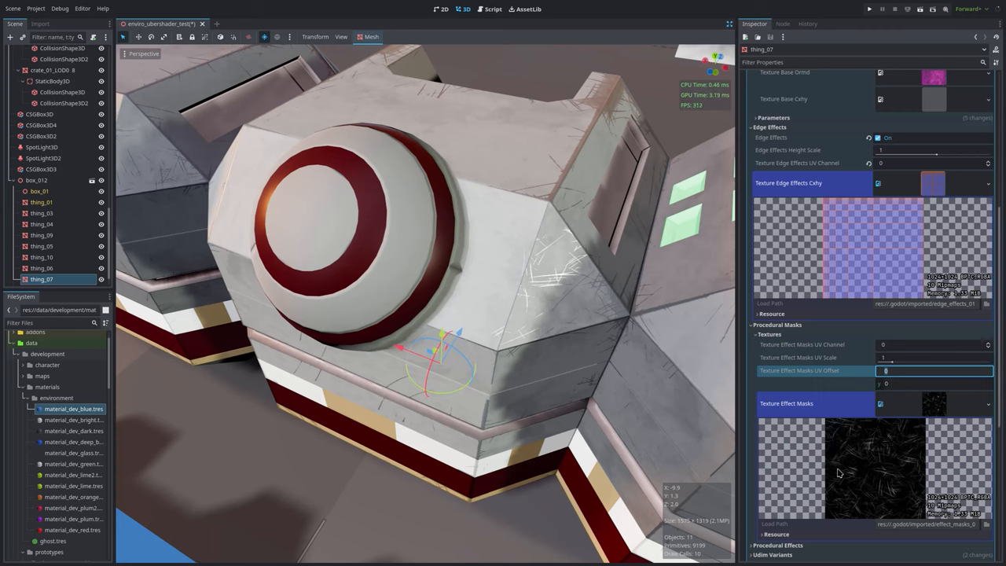
{"action": "mouse_move", "coordinate": [509, 317]}
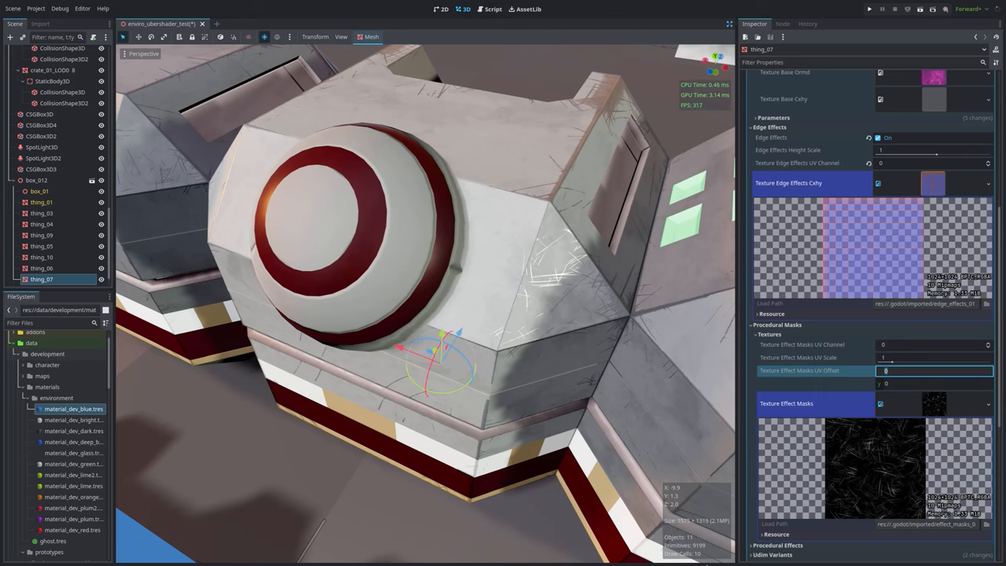
{"action": "mouse_move", "coordinate": [575, 305]}
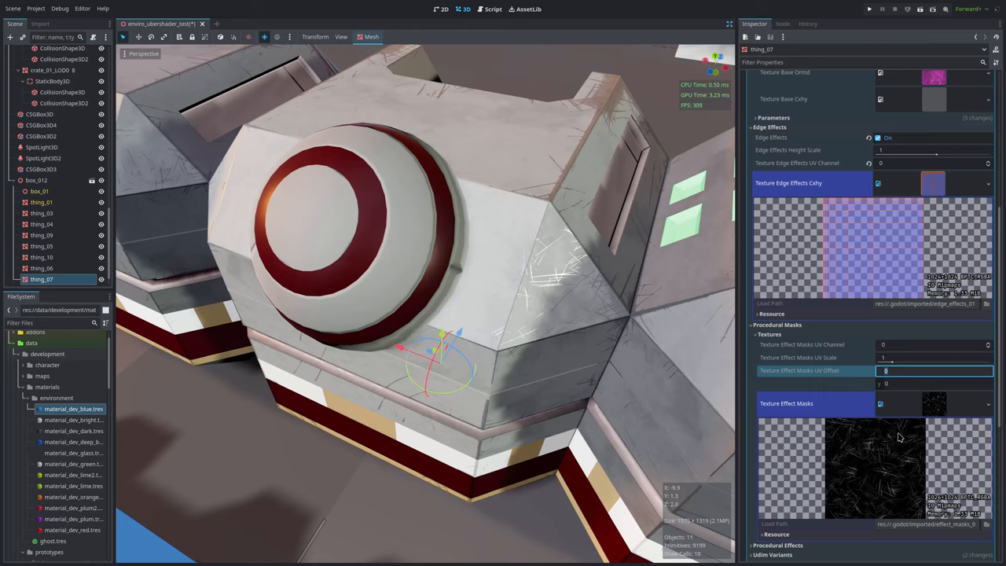
{"action": "scroll", "scroll_direction": "down", "scroll_amount": 3}
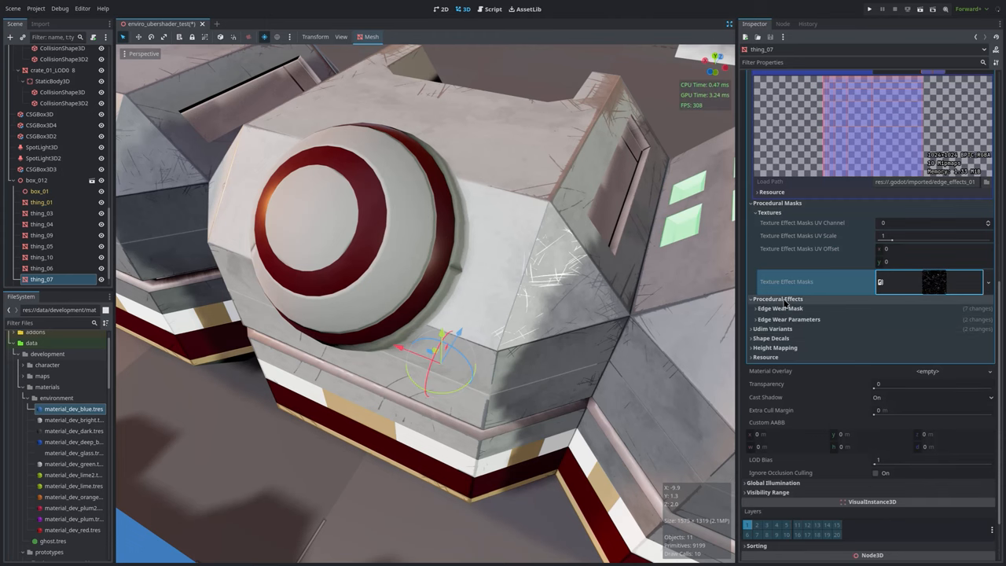
{"action": "left_click", "coordinate": [776, 308]}
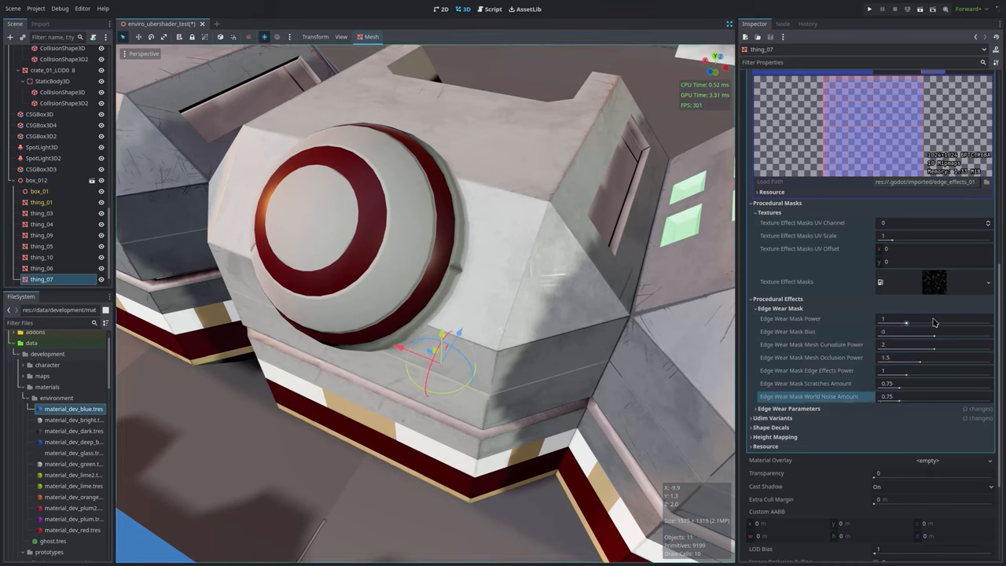
Drag the Edge Wear Mask Power slider up, then adjust it further
{"action": "left_click_drag", "start_coordinate": [906, 322], "coordinate": [917, 322]}
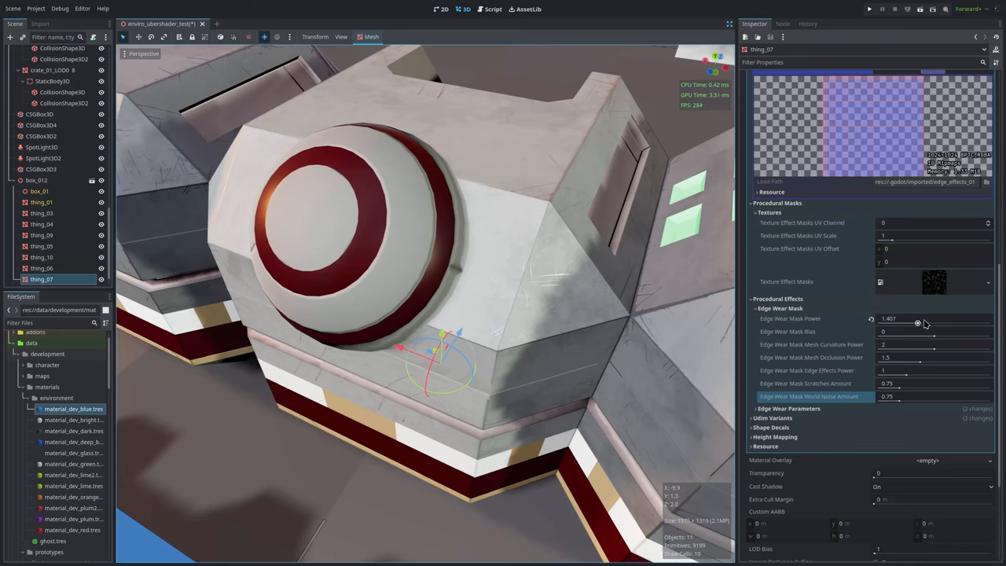
{"action": "left_click_drag", "start_coordinate": [919, 322], "coordinate": [908, 322]}
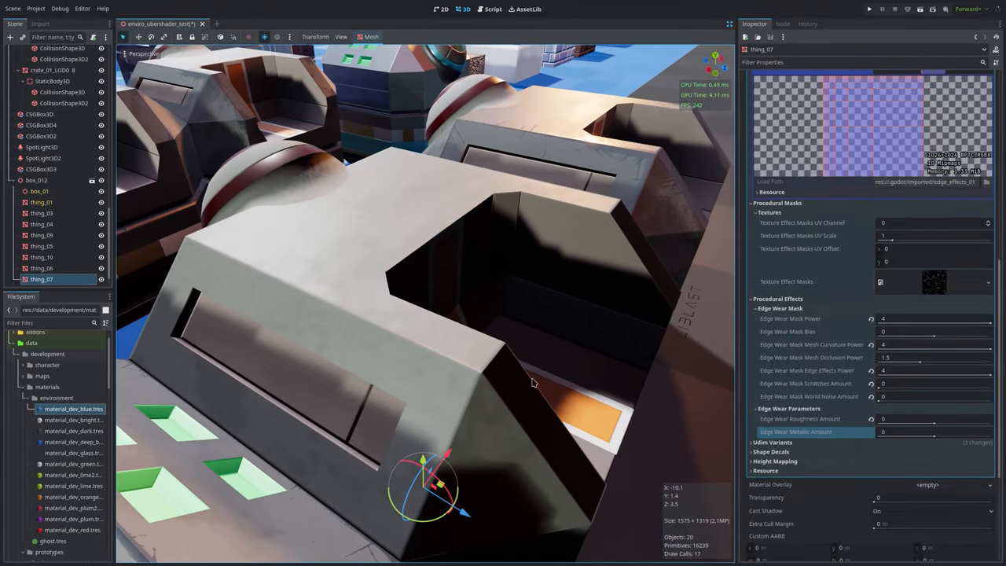
Set edge wear roughness and metallic amounts to -2, revert mask power, and adjust curvature power
{"action": "left_click_drag", "start_coordinate": [530, 383], "coordinate": [463, 488]}
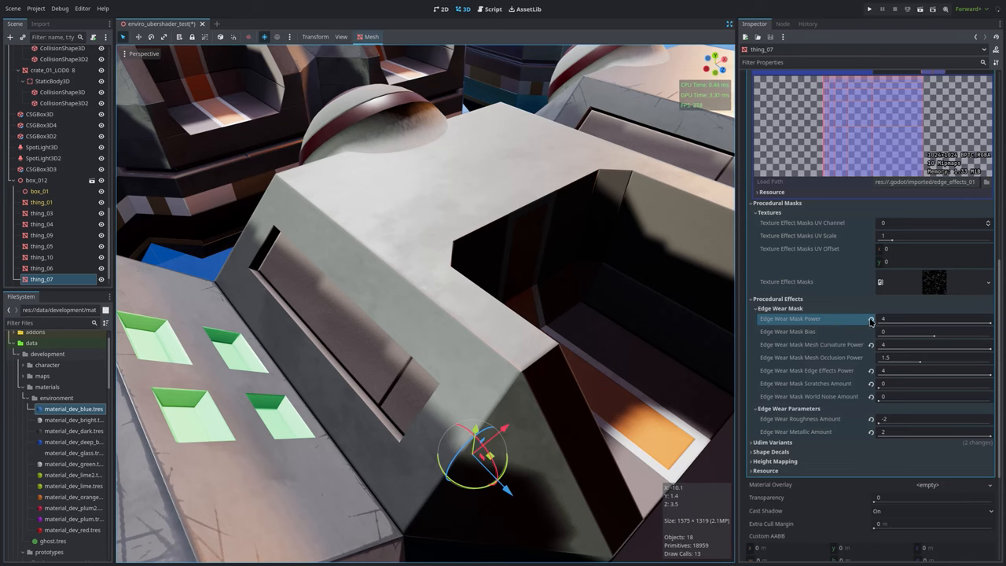
{"action": "left_click_drag", "start_coordinate": [933, 318], "coordinate": [888, 318]}
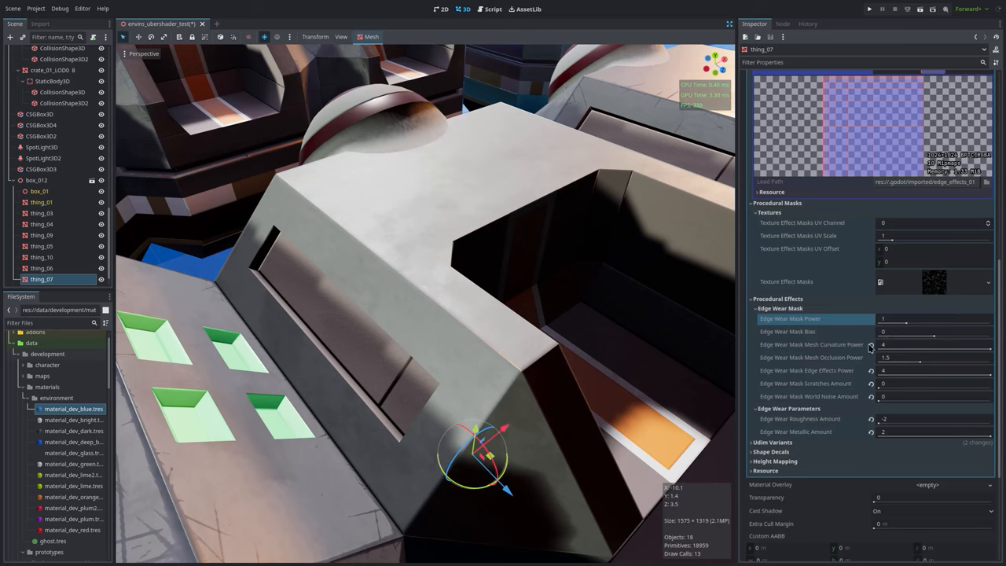
{"action": "left_click_drag", "start_coordinate": [899, 344], "coordinate": [934, 349]}
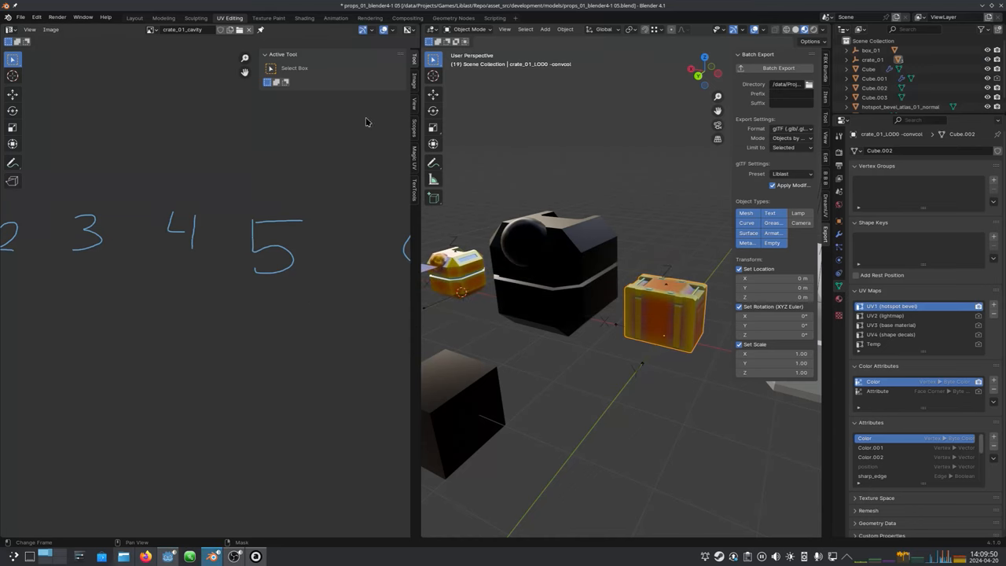
Select thing_01 in Blender to view its UV maps and colour attribute
{"action": "left_click", "coordinate": [81, 18]}
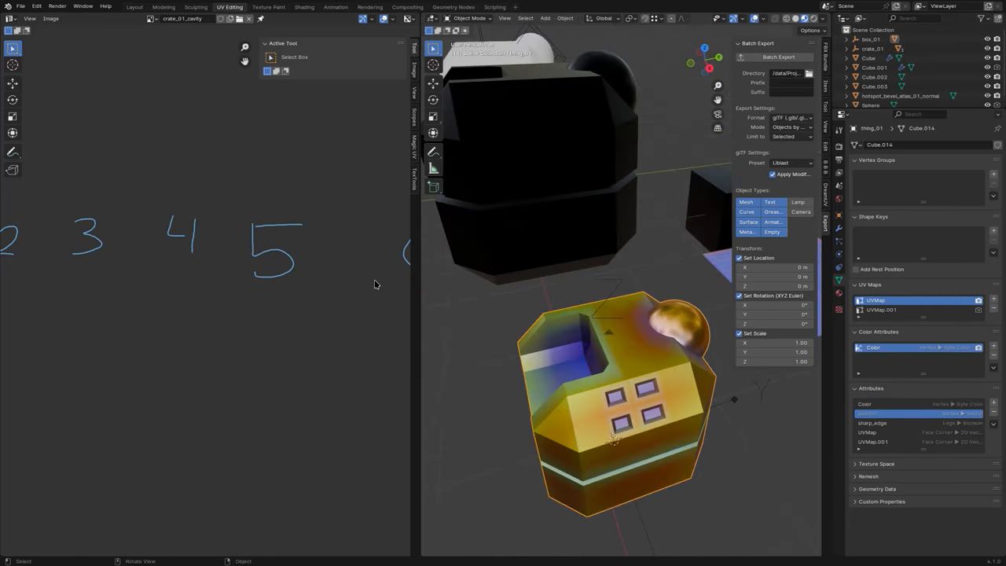
{"action": "left_click", "coordinate": [304, 7]}
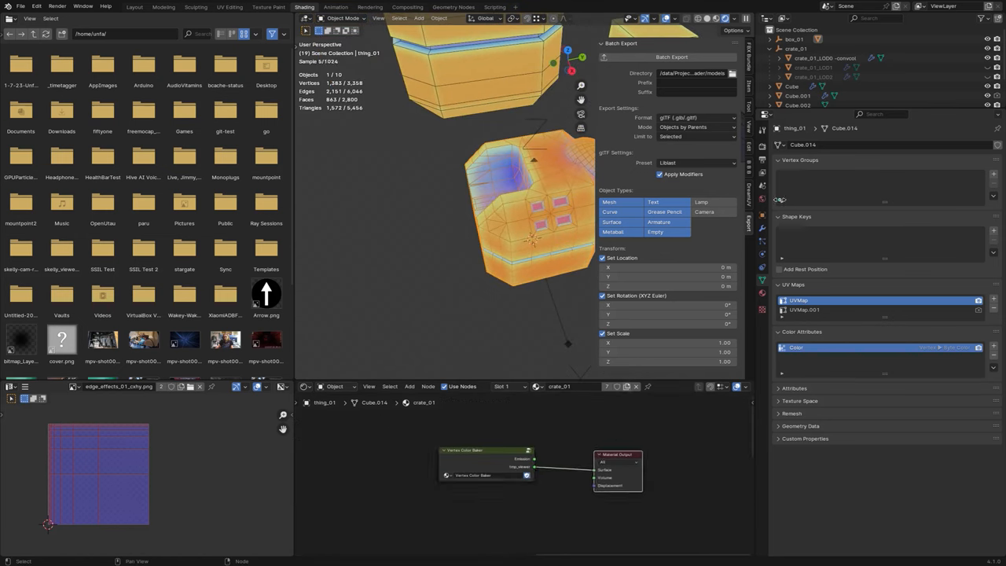
In Render Properties, find the Bake panel with Emit baking to the active colour attribute
{"action": "left_click", "coordinate": [762, 160]}
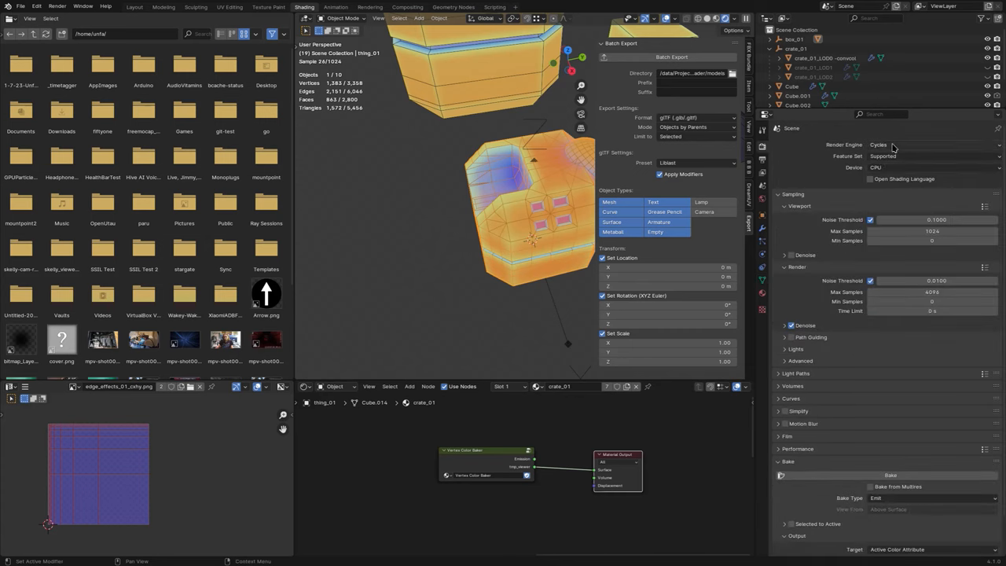
{"action": "scroll", "scroll_direction": "down", "scroll_amount": 3}
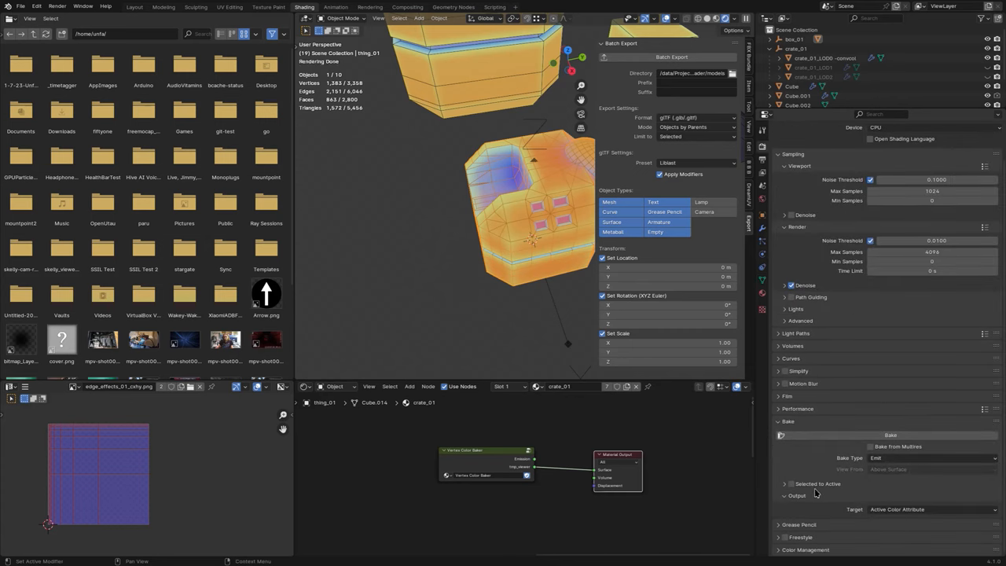
{"action": "left_click", "coordinate": [931, 510]}
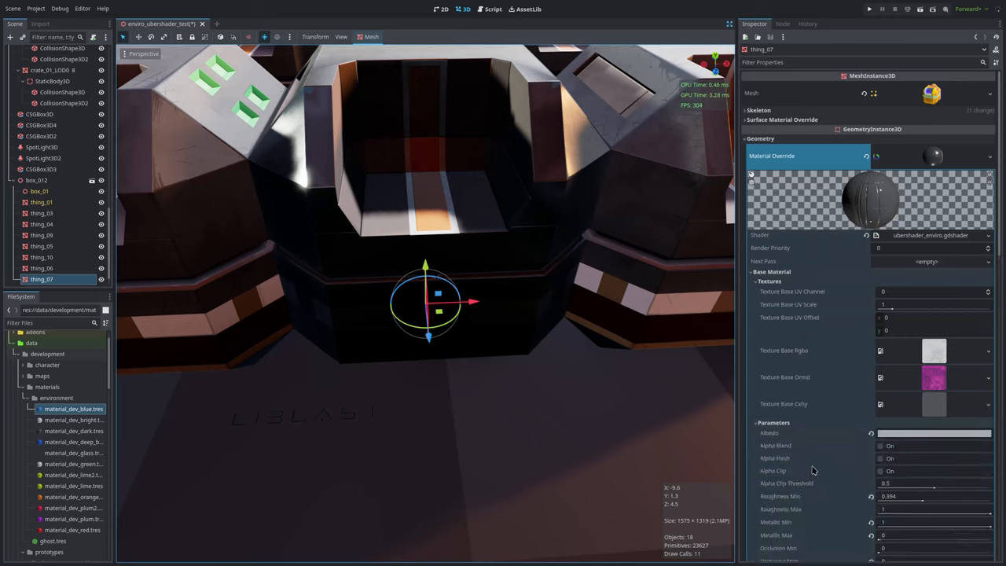
Scroll the Inspector down to thing_07's edge wear curvature settings
{"action": "scroll", "scroll_direction": "down", "scroll_amount": 3}
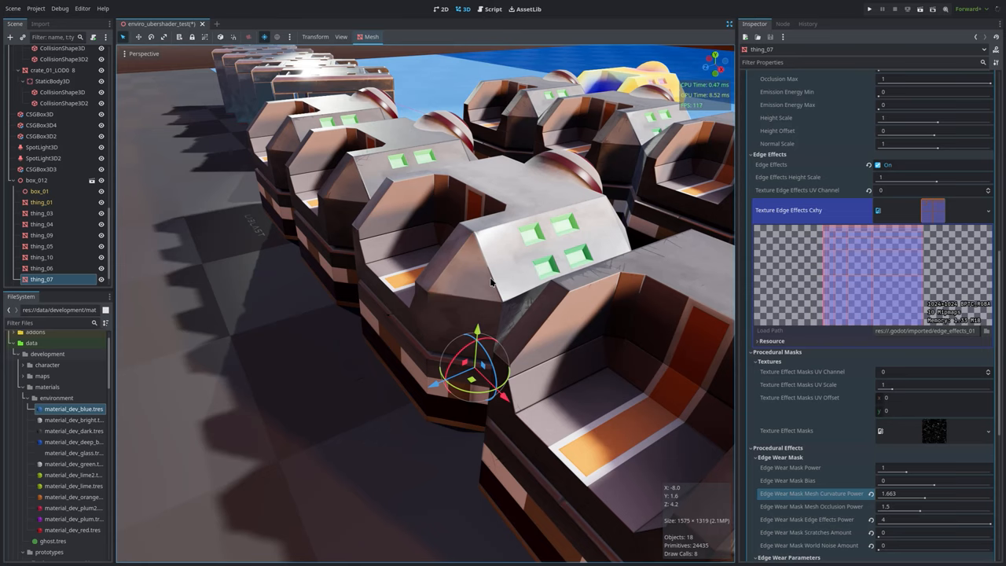
{"action": "mouse_move", "coordinate": [493, 135]}
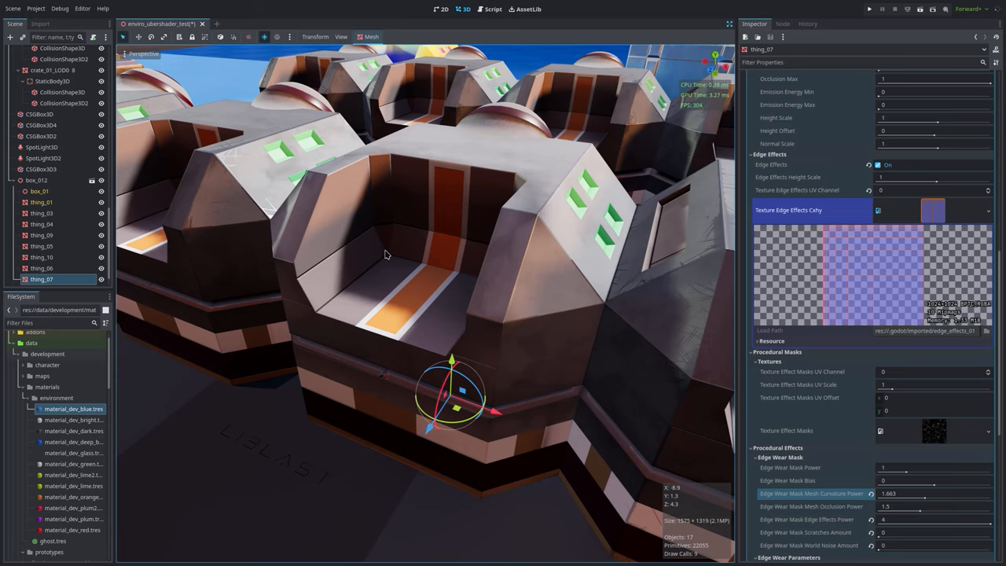
{"action": "mouse_move", "coordinate": [533, 250]}
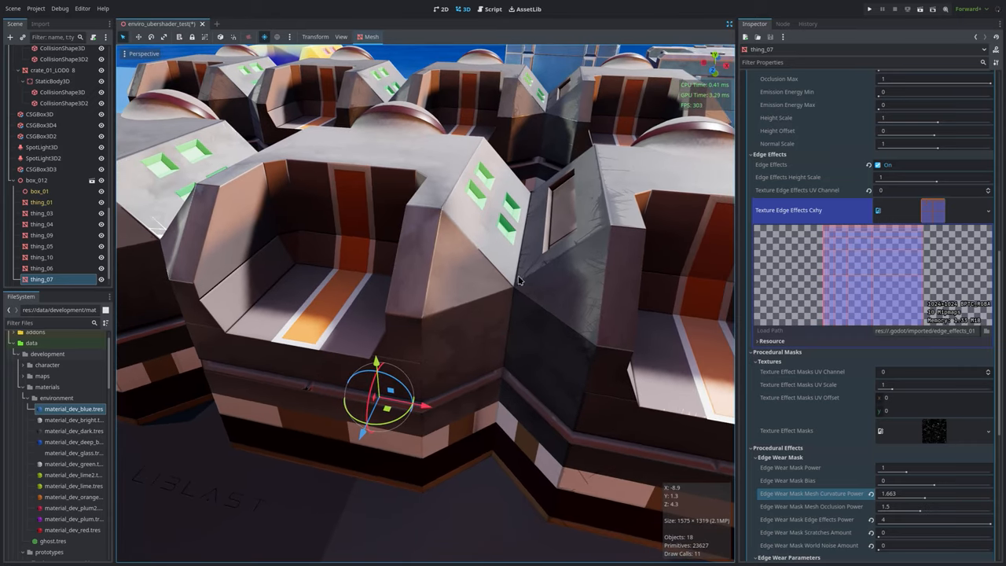
{"action": "mouse_move", "coordinate": [510, 178]}
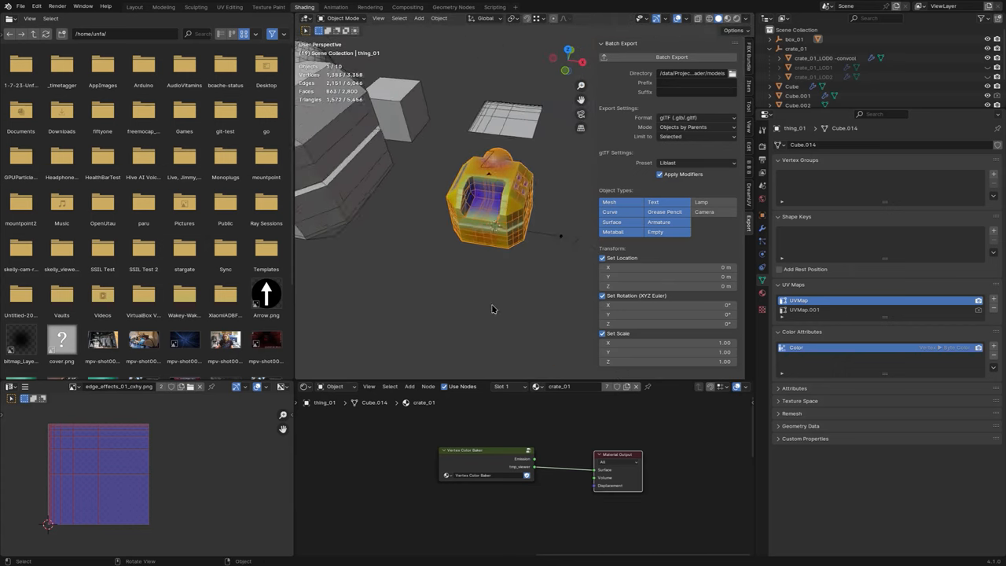
Add a Suzanne monkey head, assign it the crate_01 material and shade it smooth
{"action": "left_click", "coordinate": [417, 19]}
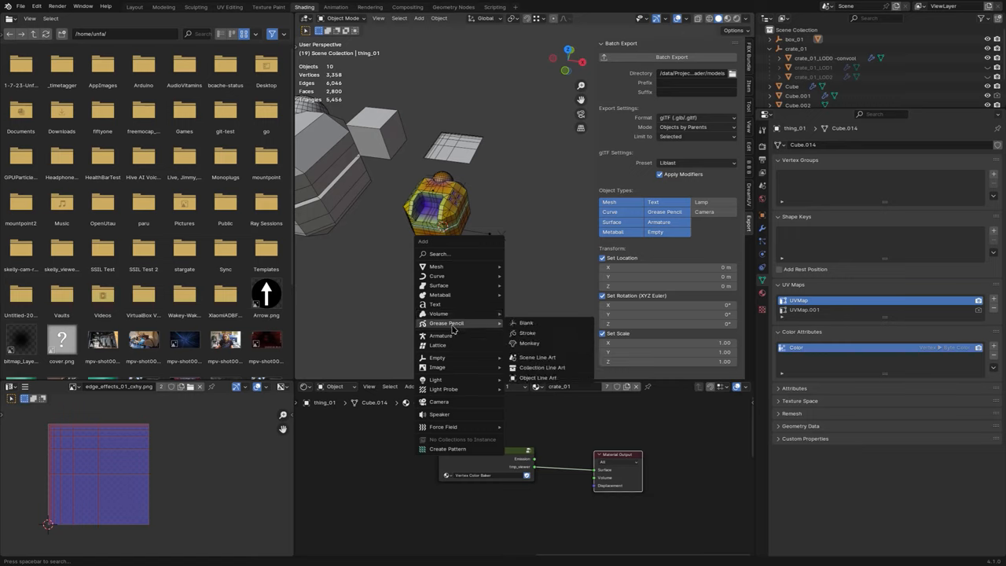
{"action": "mouse_move", "coordinate": [469, 401]}
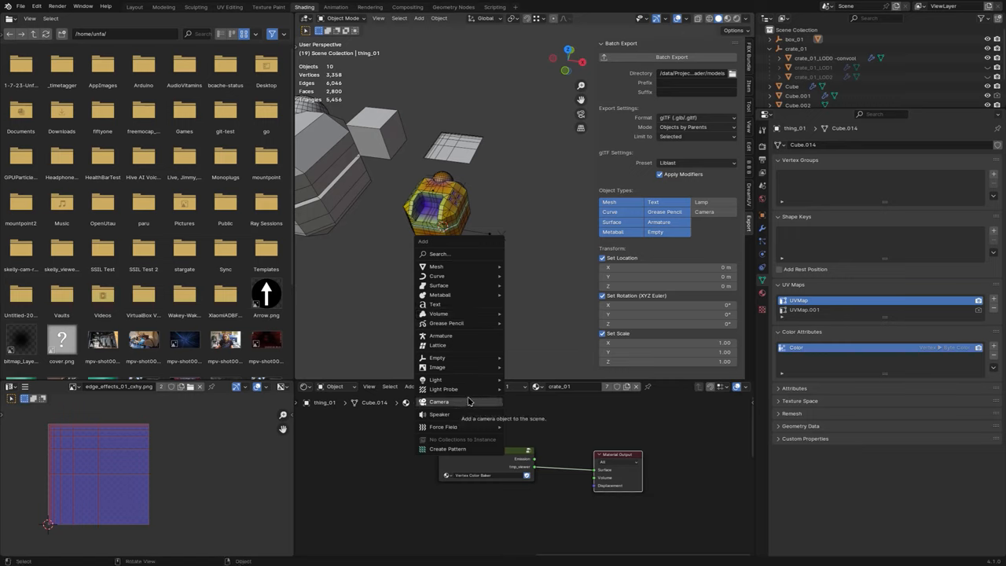
{"action": "left_click", "coordinate": [437, 267]}
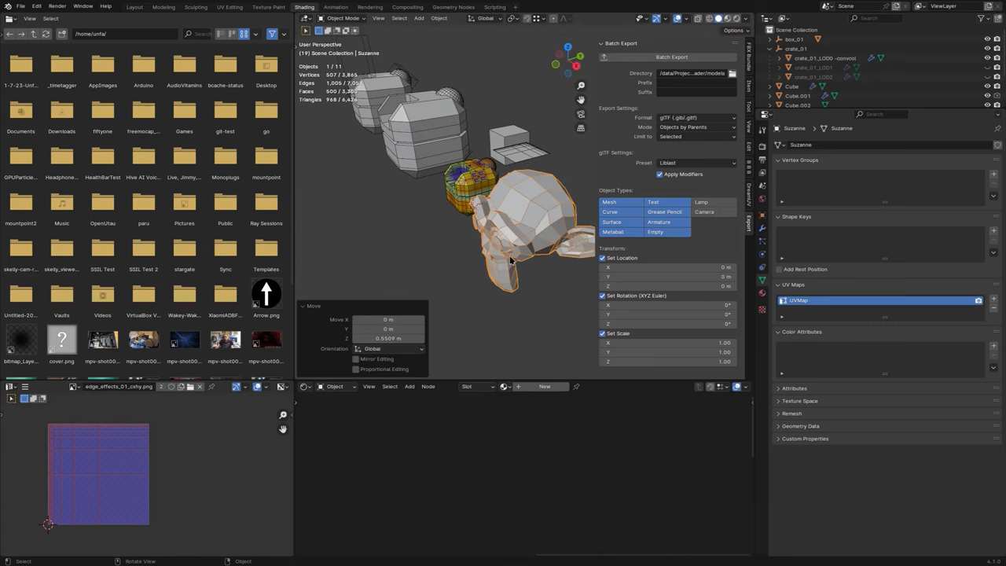
{"action": "left_click", "coordinate": [484, 387]}
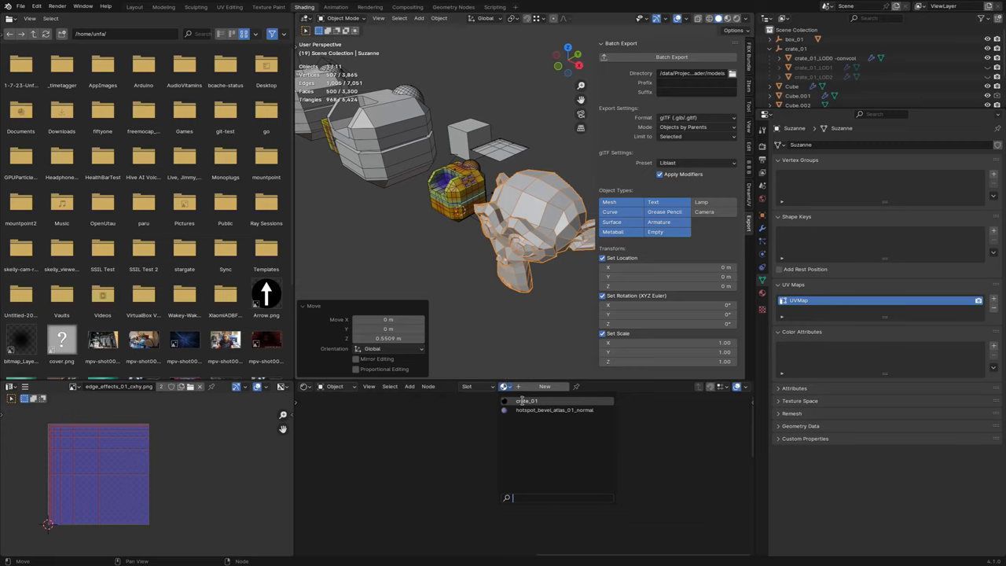
{"action": "left_click", "coordinate": [528, 400]}
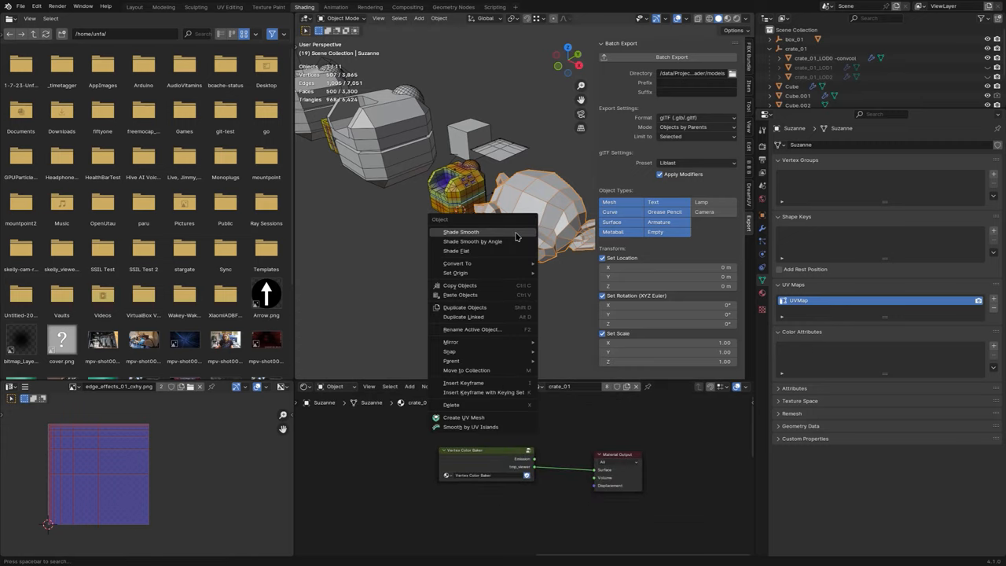
{"action": "left_click", "coordinate": [459, 232]}
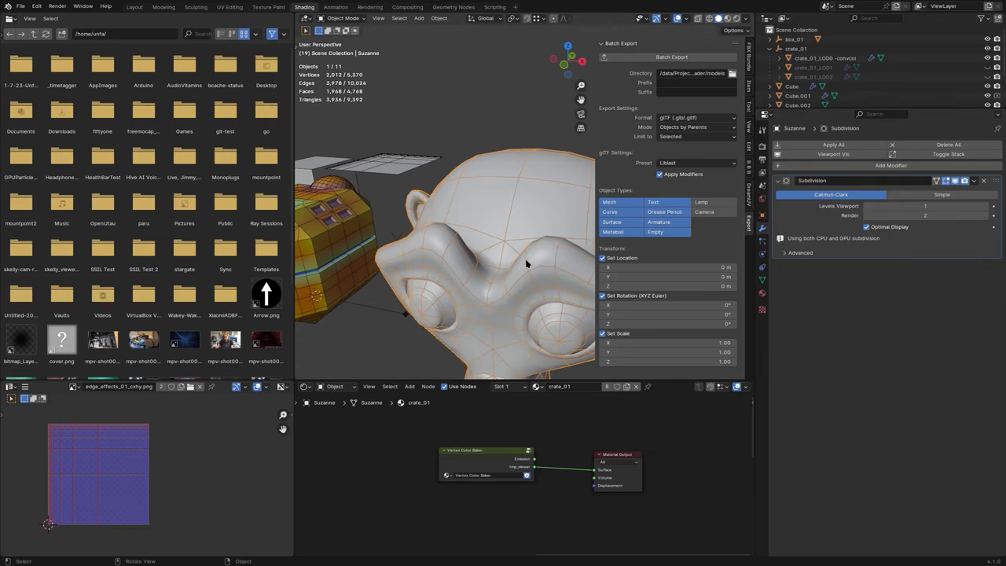
Apply Suzanne's Subdivision modifier for a dense mesh of about 31,658 vertices
{"action": "left_click", "coordinate": [972, 182]}
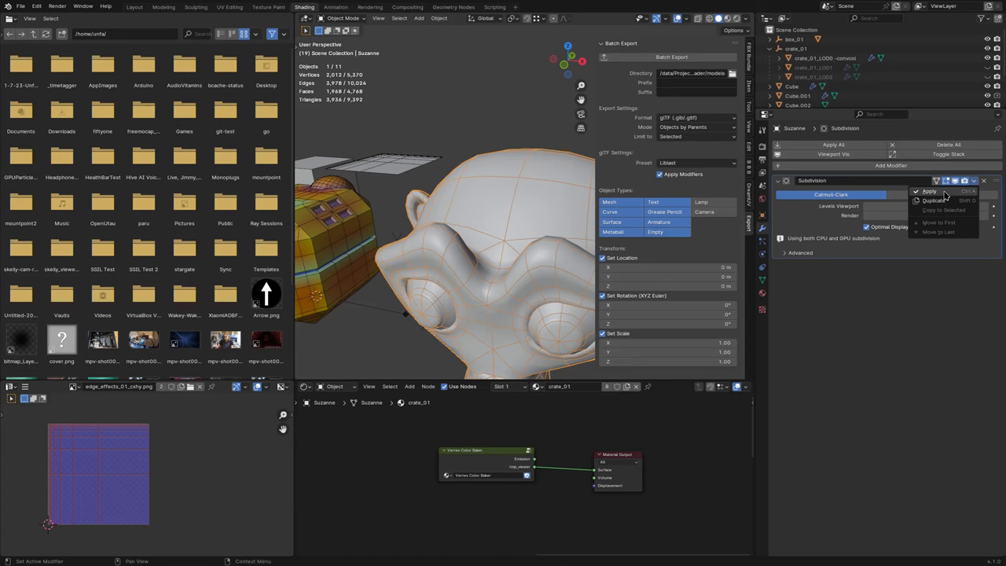
{"action": "left_click", "coordinate": [926, 191]}
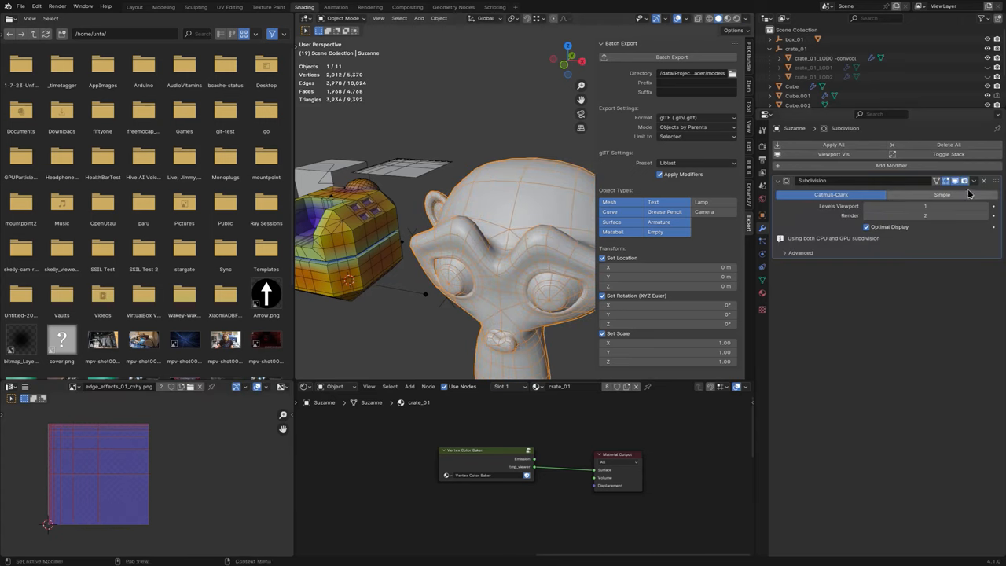
{"action": "left_click", "coordinate": [989, 205]}
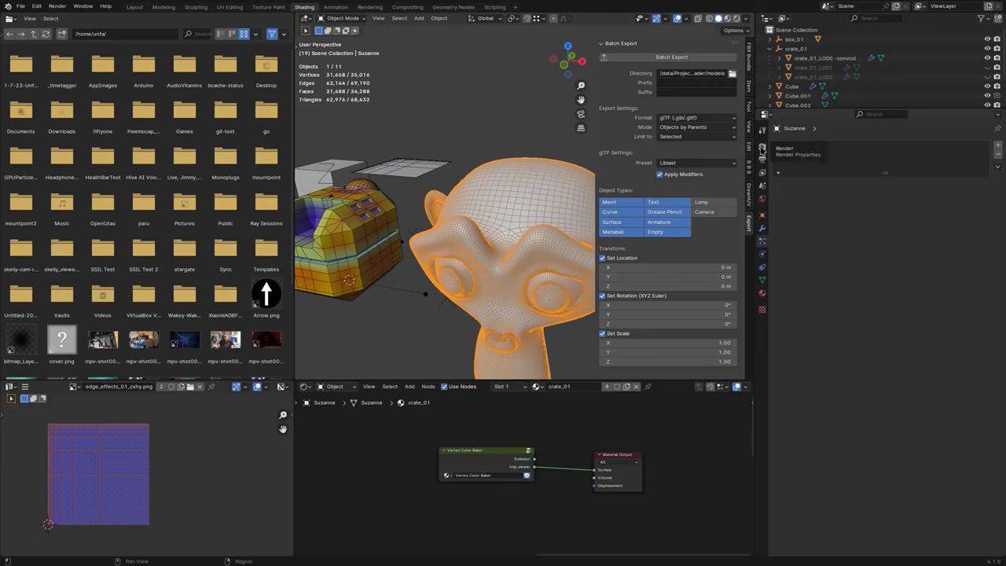
{"action": "left_click", "coordinate": [761, 147]}
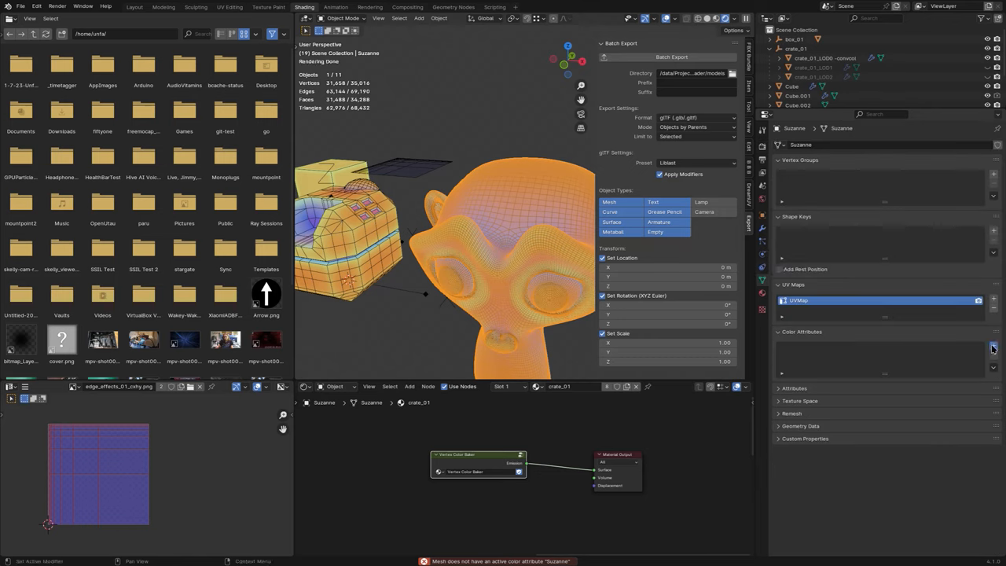
Add a Vertex, Byte Color attribute to Suzanne and enter Edit Mode
{"action": "left_click", "coordinate": [991, 348]}
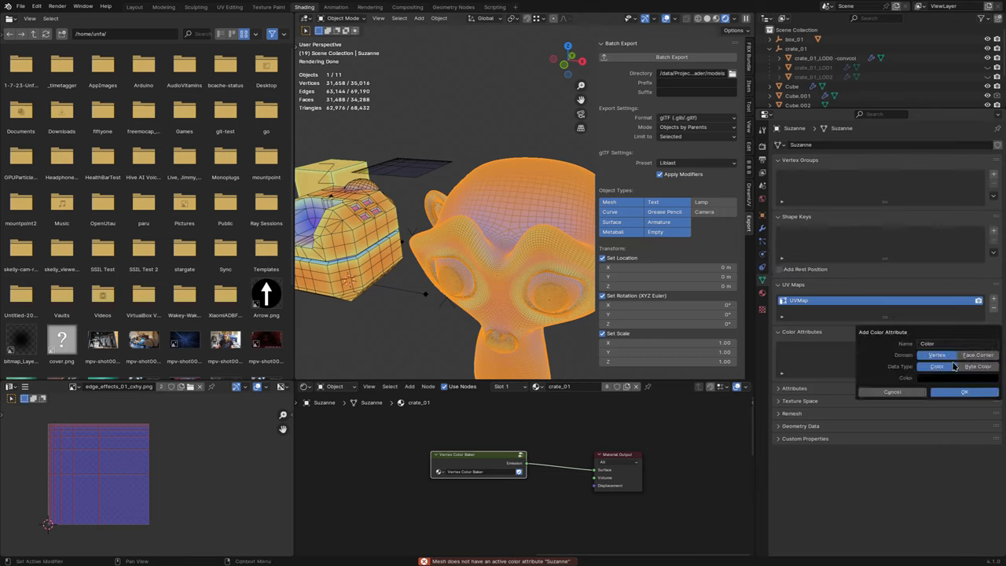
{"action": "left_click", "coordinate": [971, 366]}
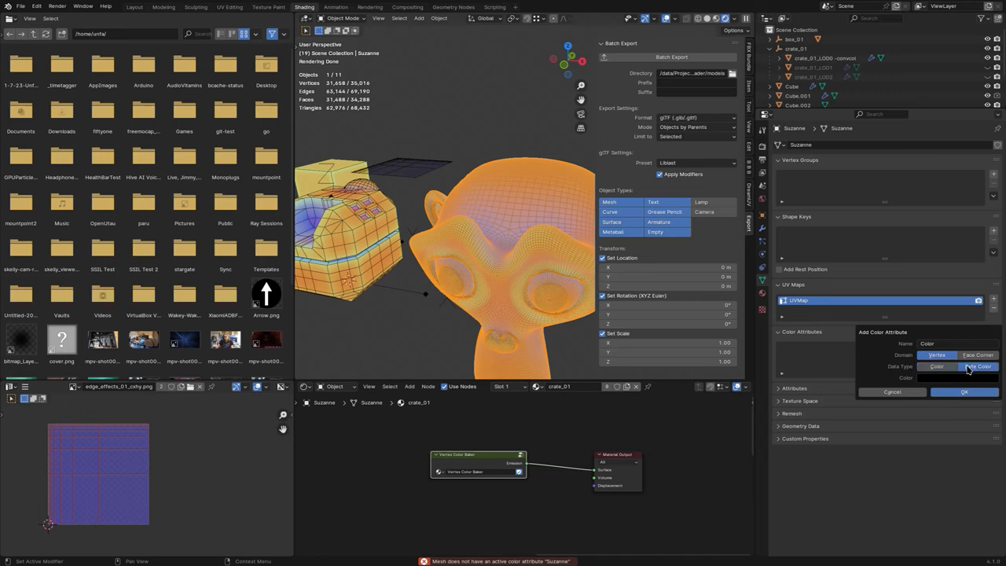
{"action": "left_click", "coordinate": [962, 393]}
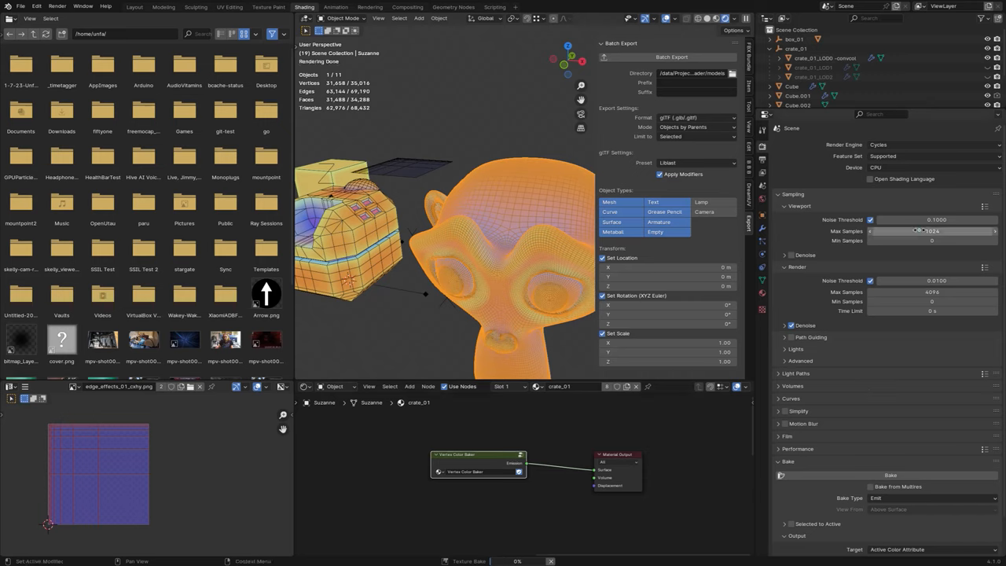
{"action": "mouse_move", "coordinate": [935, 300]}
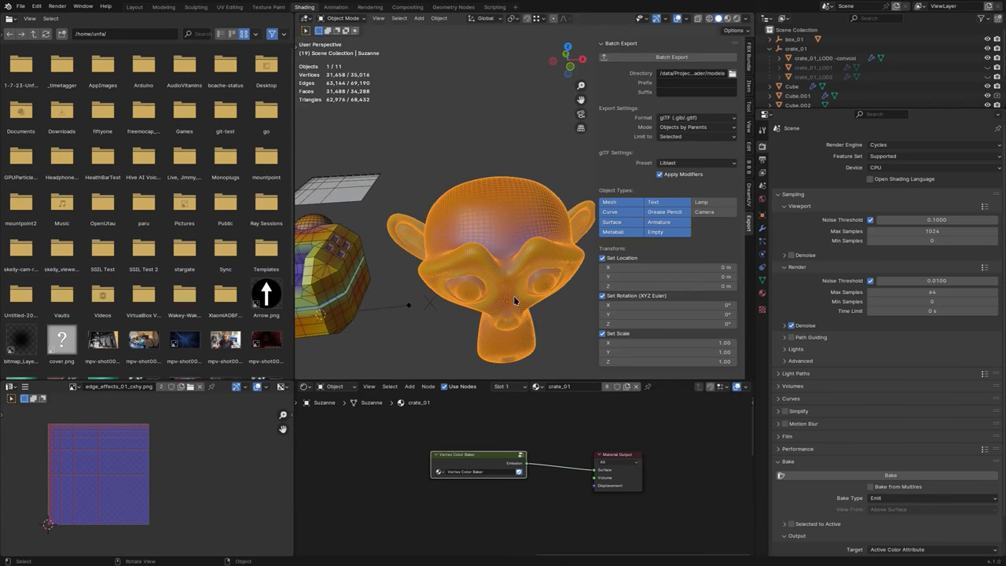
{"action": "key", "text": "Tab"}
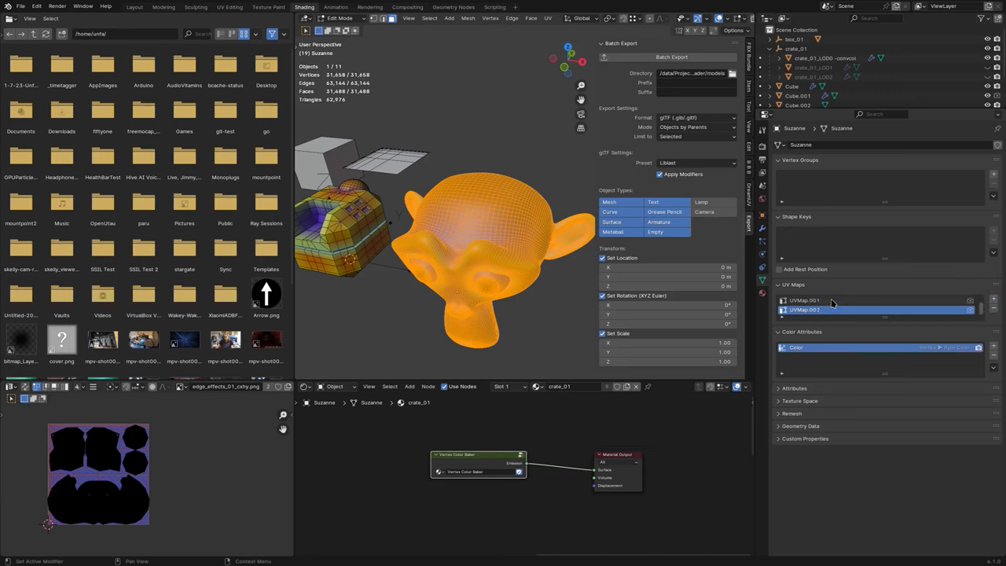
{"action": "left_click", "coordinate": [833, 300]}
{"action": "type", "text": "UV1"}
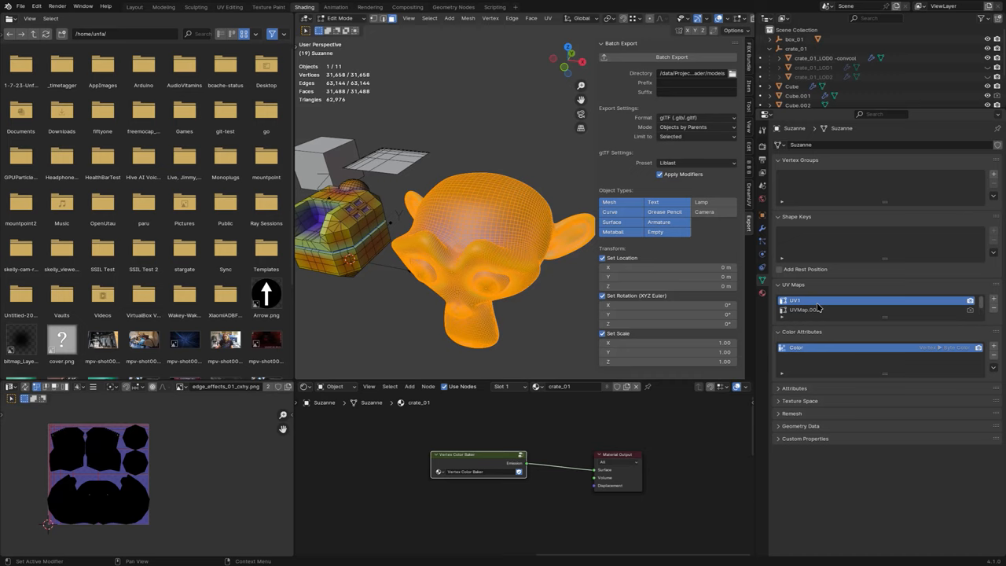
Rename Suzanne's UV Maps entries to UV1 and UV2
{"action": "double_click", "coordinate": [804, 299]}
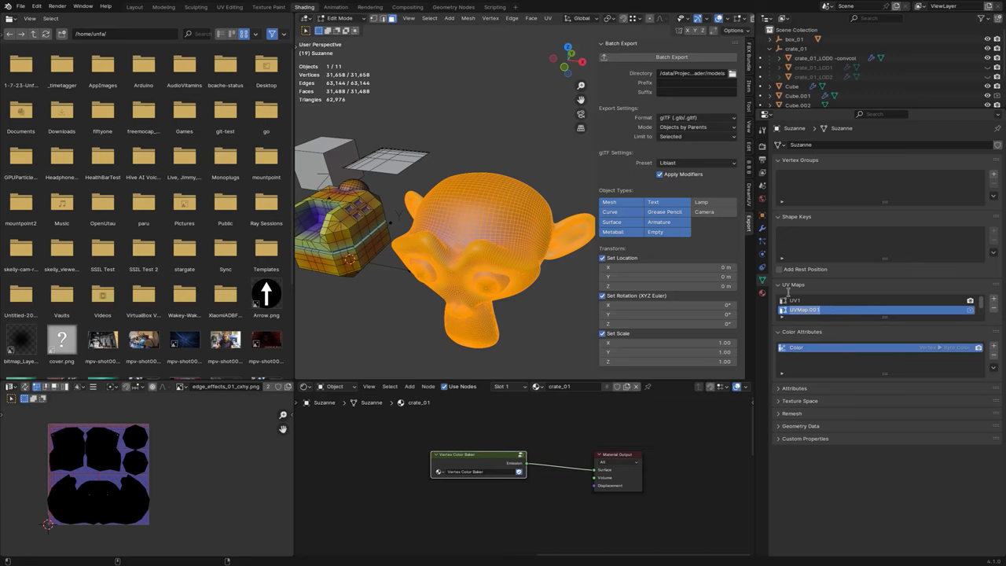
{"action": "left_click", "coordinate": [801, 299]}
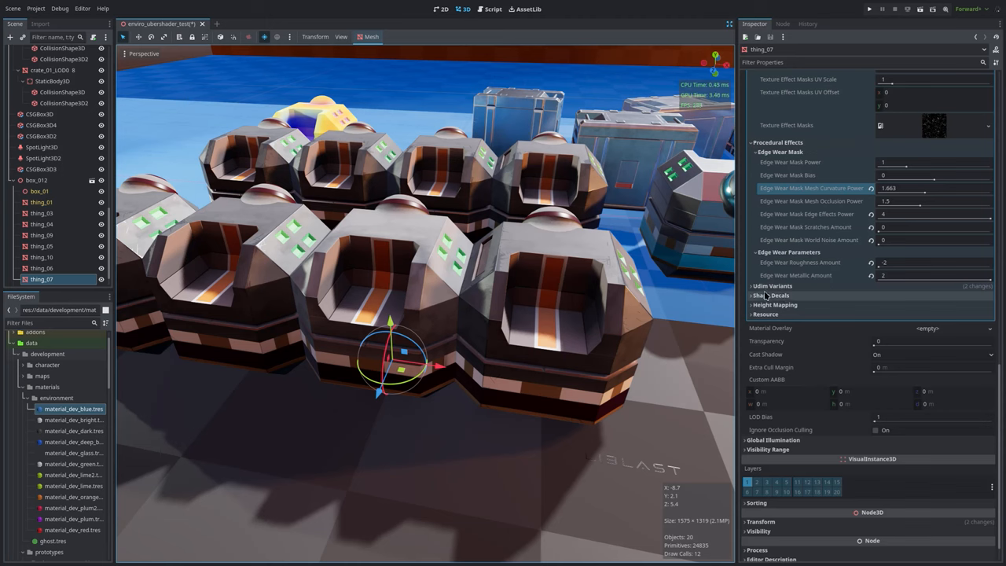
Enable Udim Variants on the crate material and scroll through its eight variants
{"action": "left_click", "coordinate": [766, 286]}
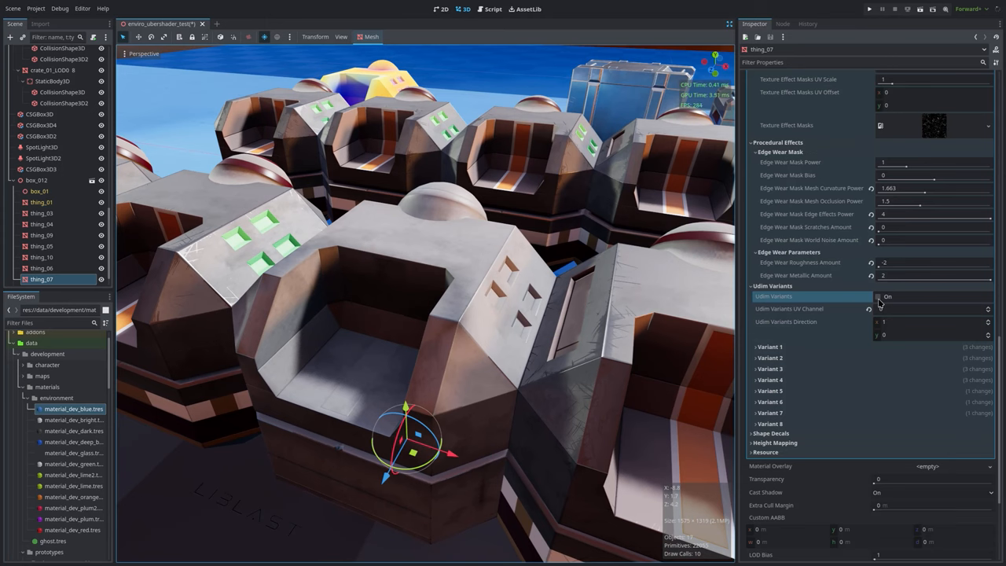
{"action": "left_click", "coordinate": [878, 296]}
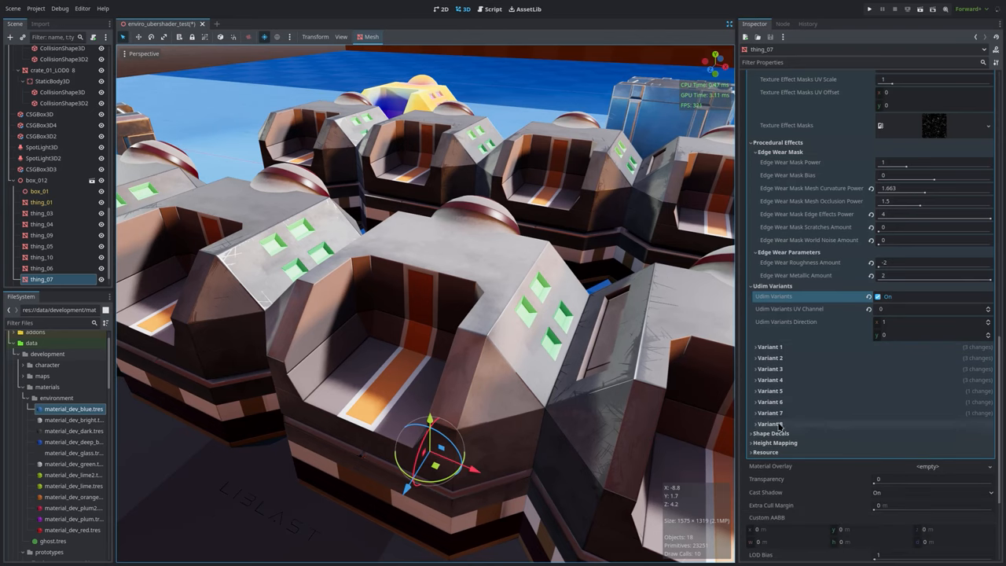
{"action": "left_click", "coordinate": [916, 309]}
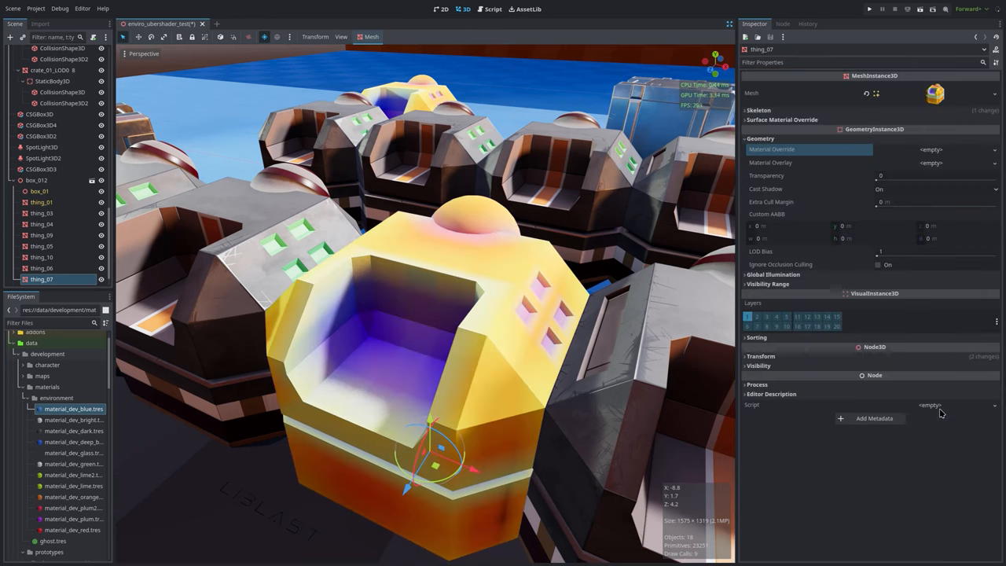
{"action": "mouse_move", "coordinate": [597, 335]}
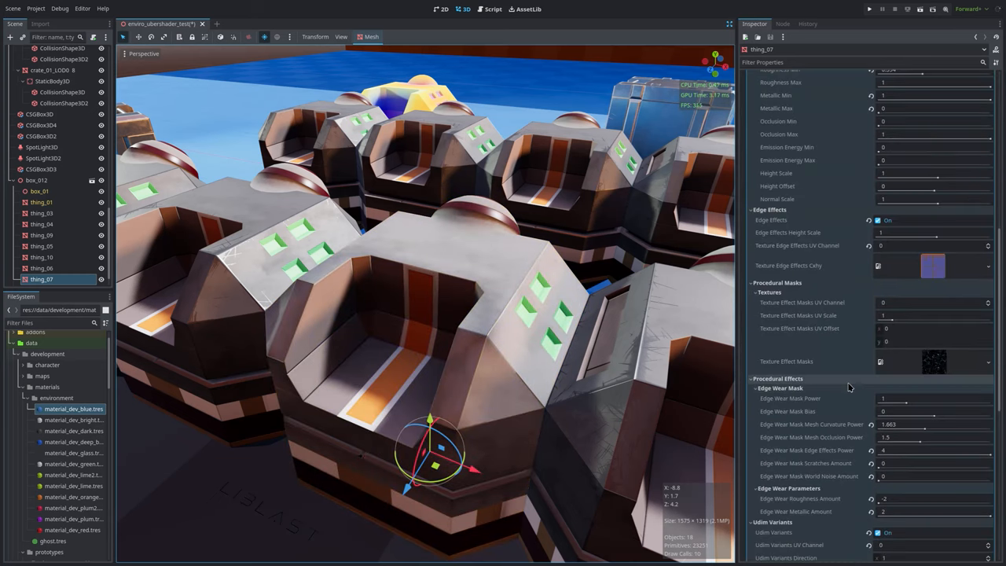
{"action": "scroll", "scroll_direction": "down", "scroll_amount": 3}
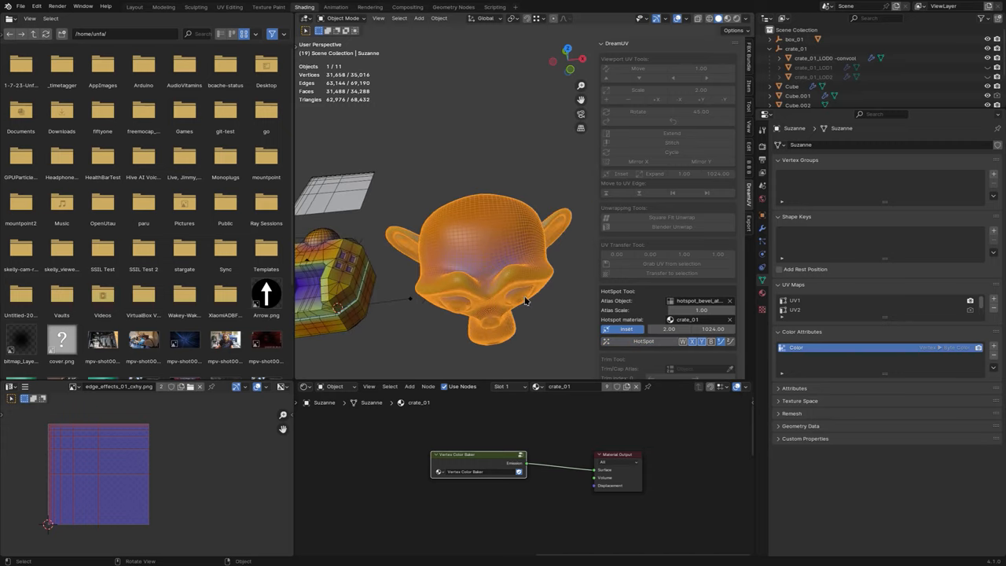
Compare Suzanne's UV1 and UV2 layouts and set UV2 as the active render map
{"action": "key", "text": "Tab"}
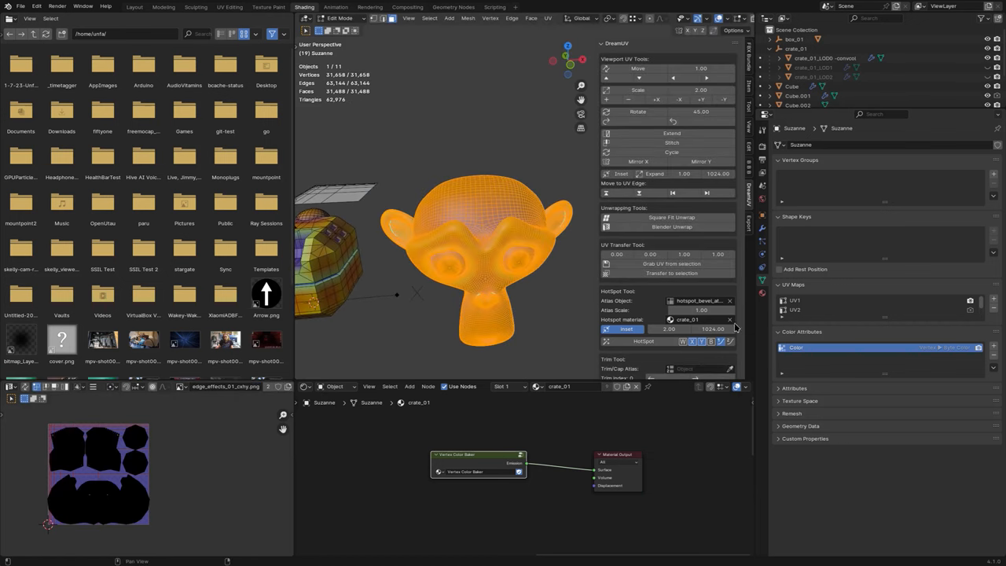
{"action": "left_click", "coordinate": [796, 300]}
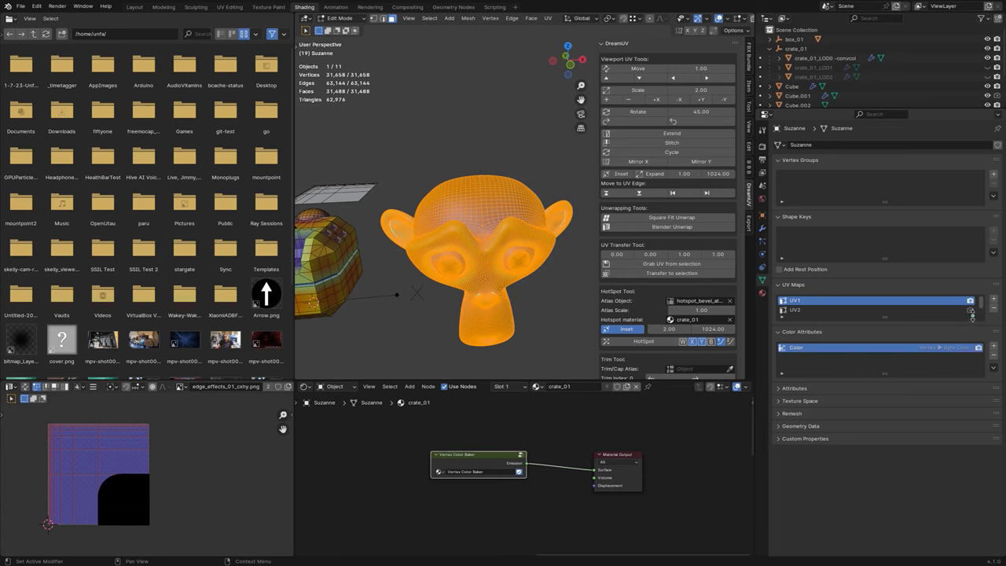
{"action": "left_click", "coordinate": [794, 310]}
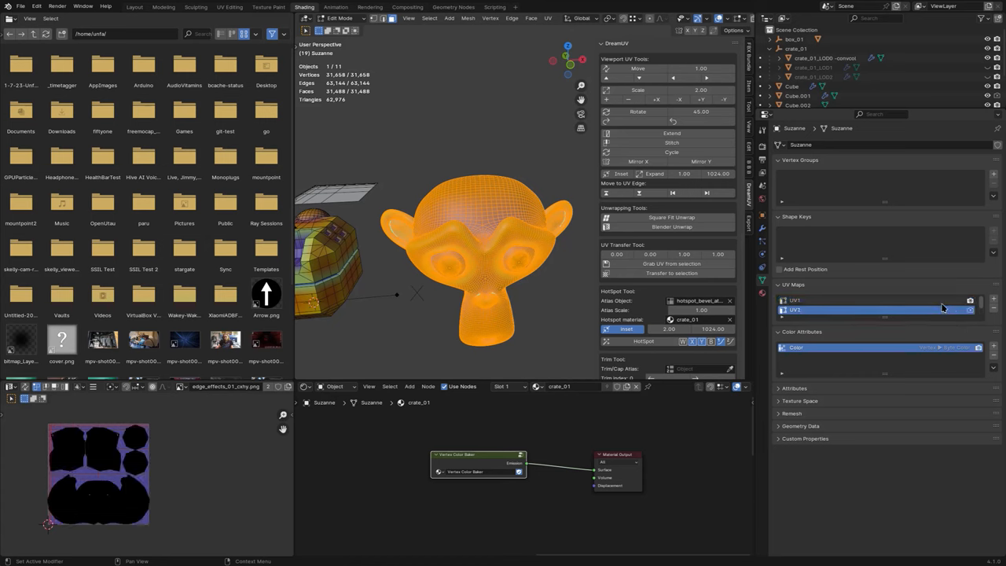
{"action": "left_click", "coordinate": [798, 299]}
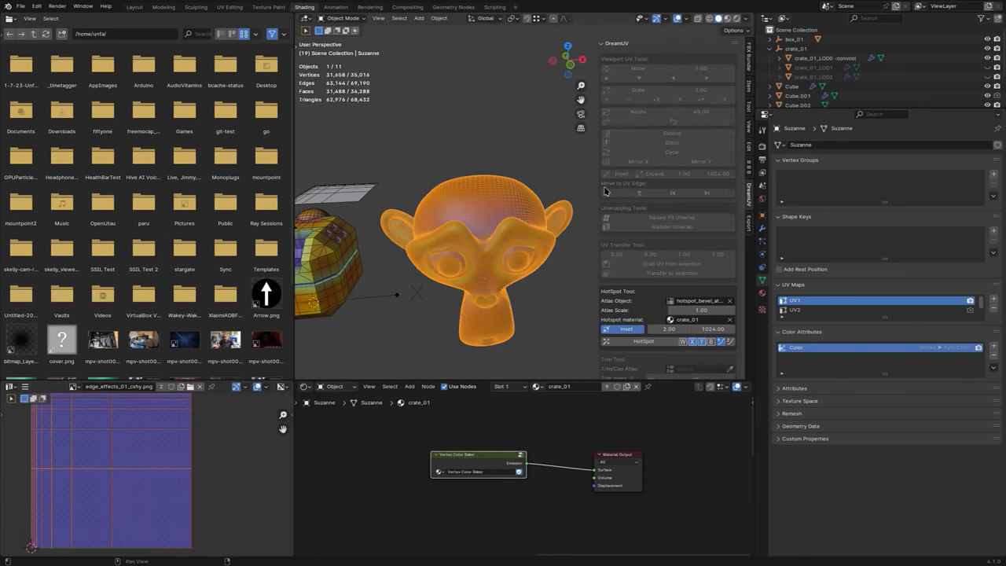
{"action": "left_click", "coordinate": [748, 112]}
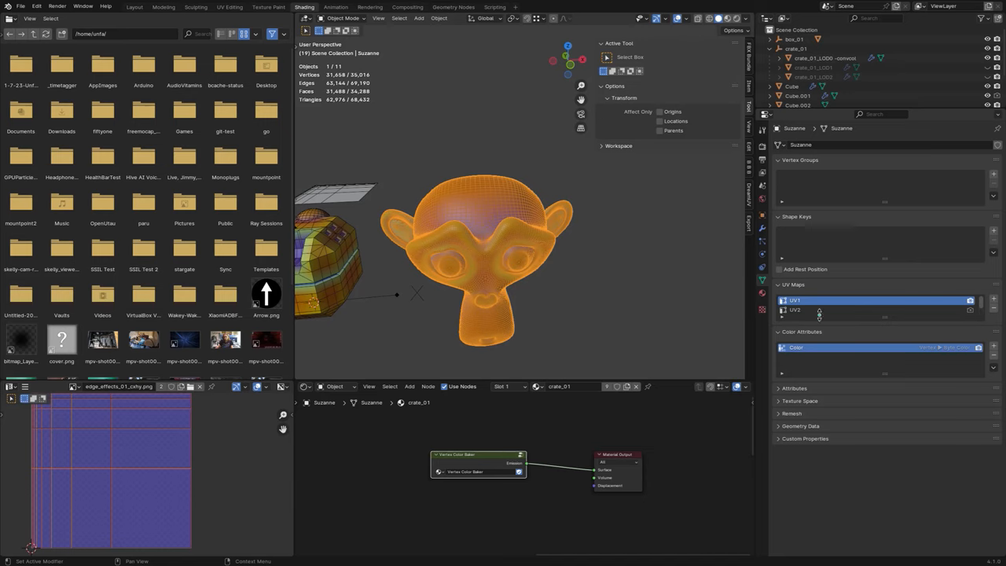
{"action": "left_click", "coordinate": [796, 310]}
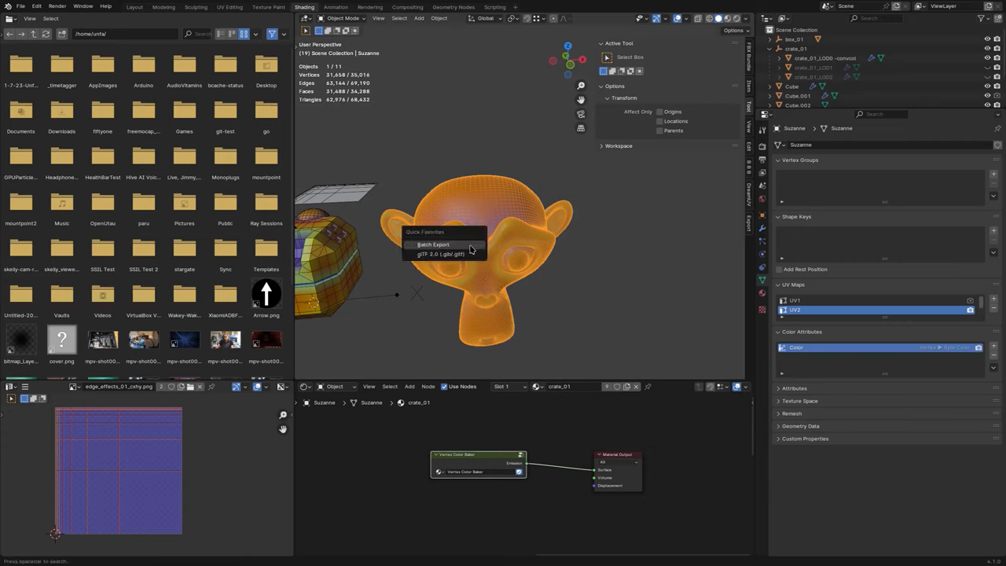
Batch-export Suzanne to glTF from the Quick Favorites menu
{"action": "left_click", "coordinate": [595, 203]}
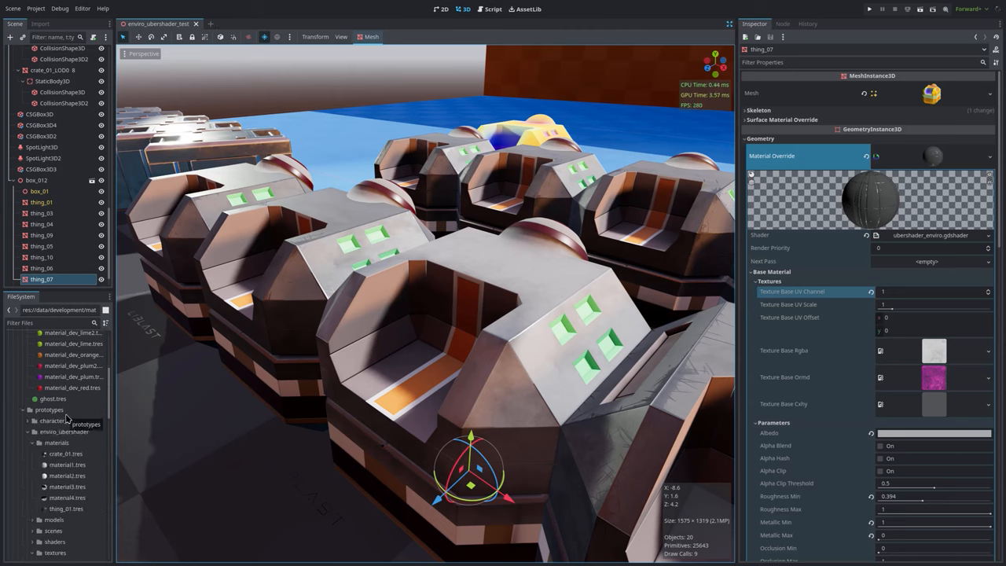
Find and select the Suzanne mesh, then set thing_01.tres as its Material Override
{"action": "type", "text": "Suzanne2"}
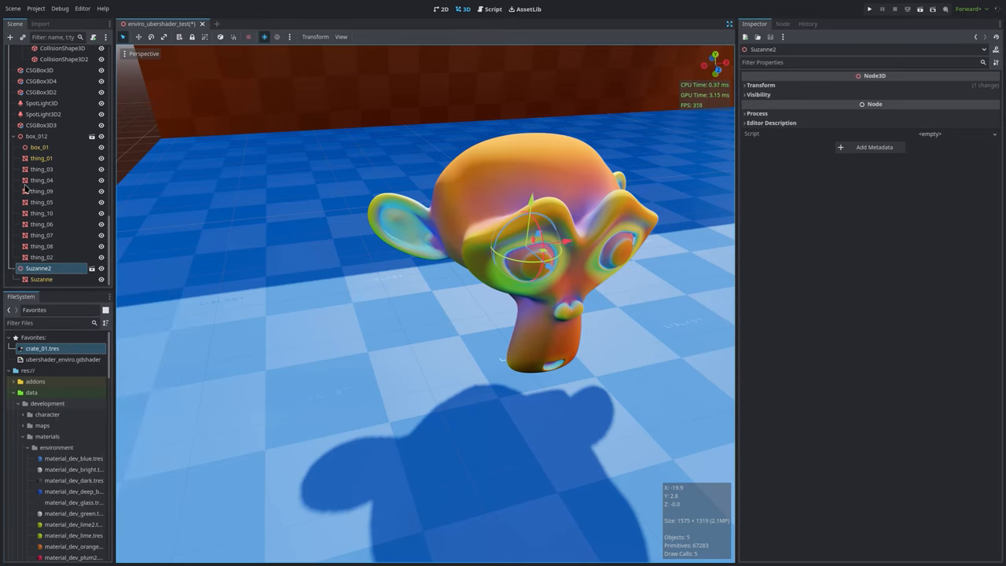
{"action": "left_click", "coordinate": [41, 279]}
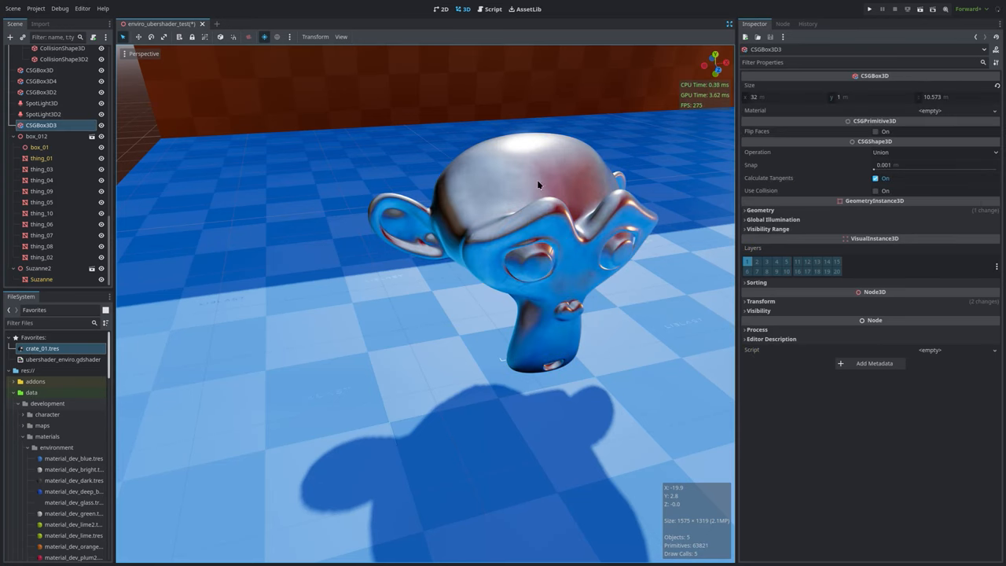
{"action": "left_click", "coordinate": [41, 279]}
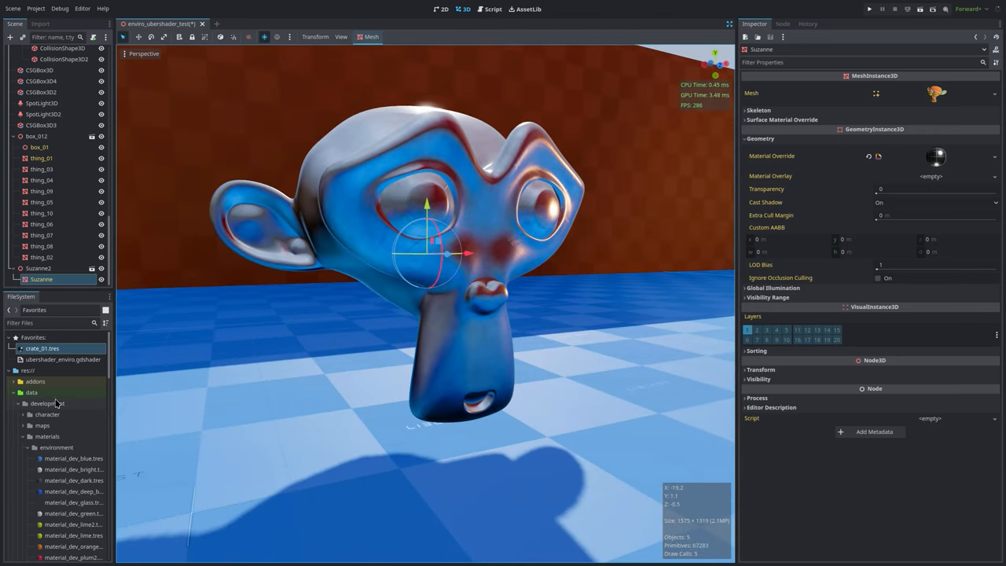
{"action": "scroll", "scroll_direction": "down", "scroll_amount": 3}
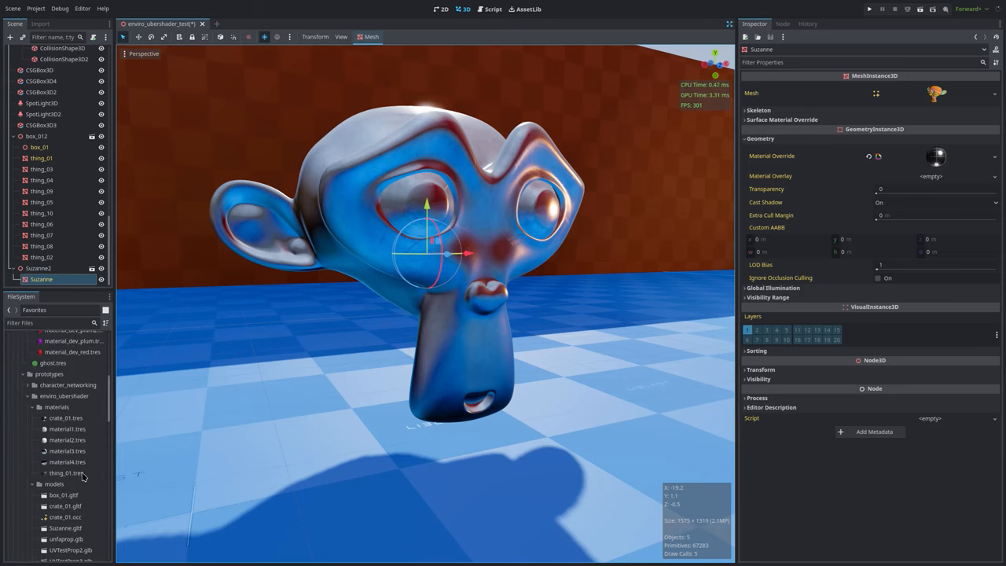
{"action": "left_click", "coordinate": [65, 473]}
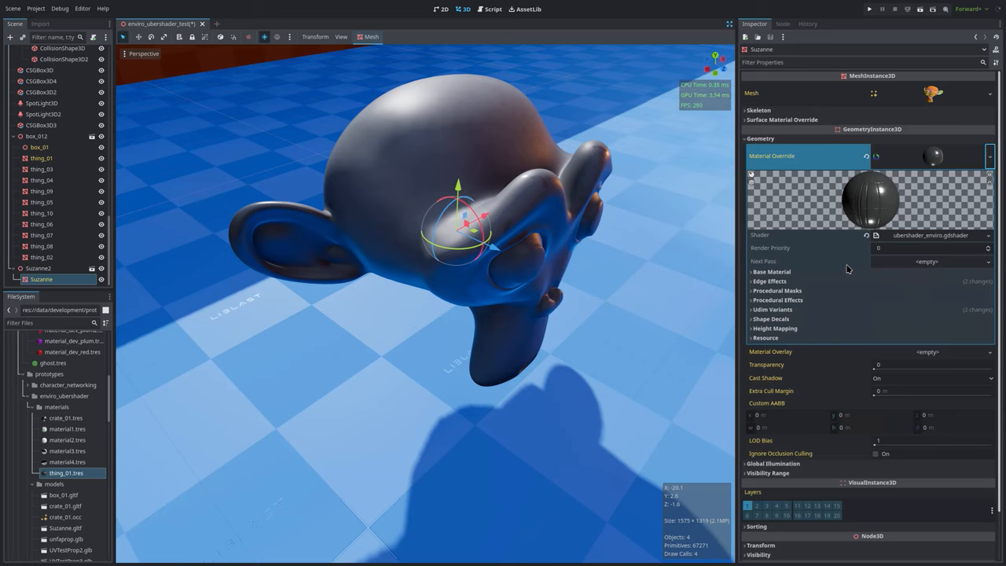
Set Suzanne's base texture to UV channel 1 with a UV scale of 4
{"action": "left_click", "coordinate": [772, 271]}
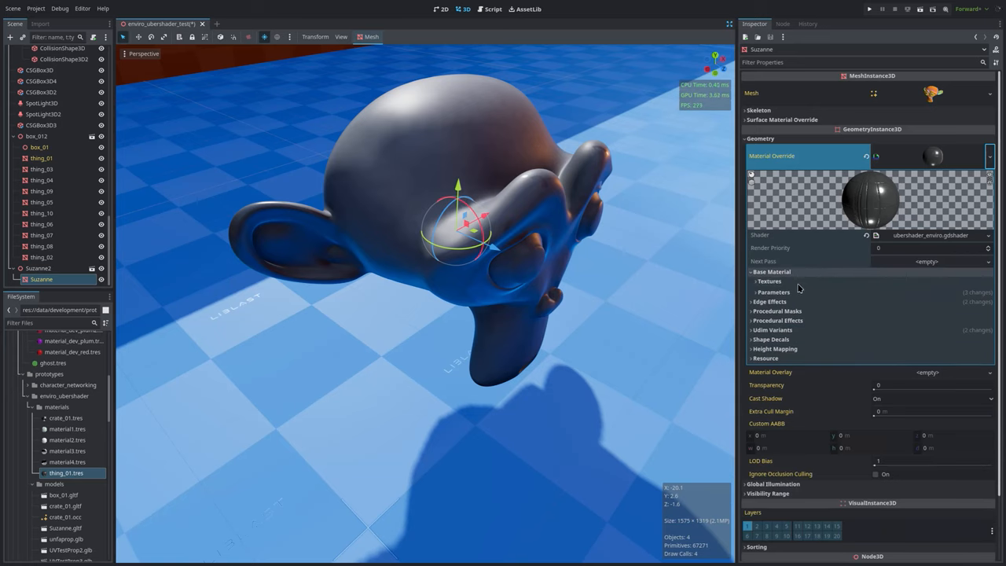
{"action": "left_click", "coordinate": [766, 280]}
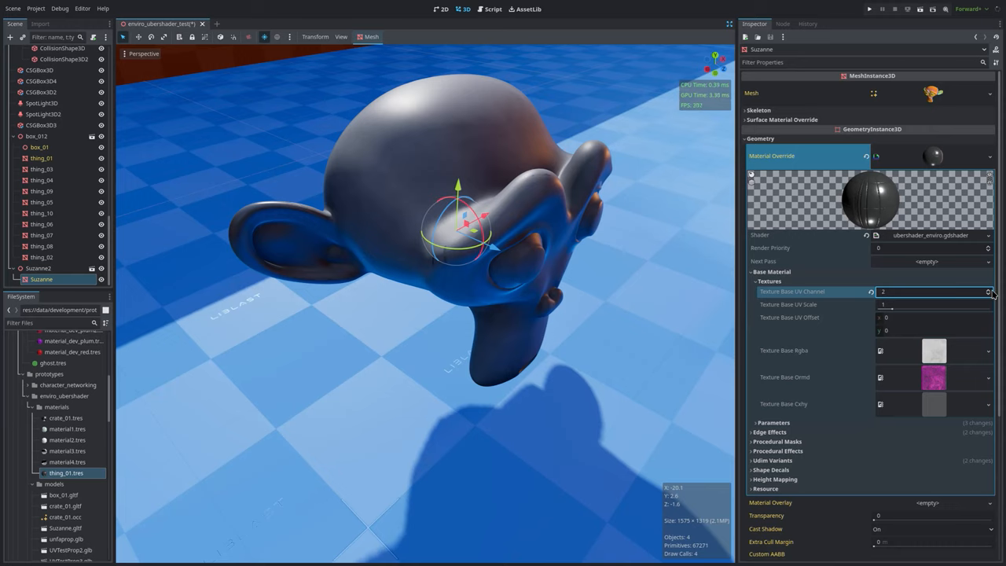
{"action": "left_click", "coordinate": [929, 304]}
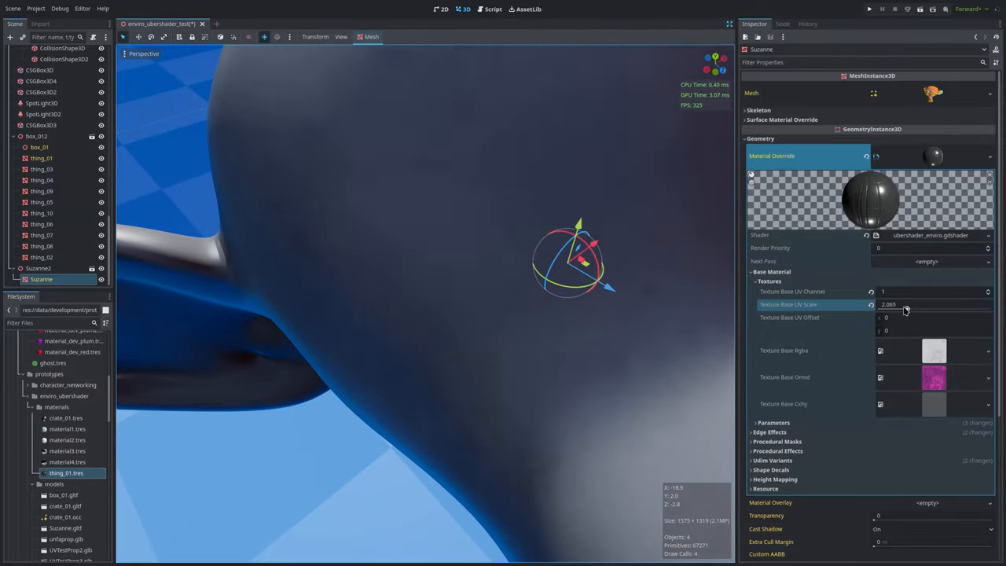
{"action": "left_click_drag", "start_coordinate": [888, 304], "coordinate": [947, 304]}
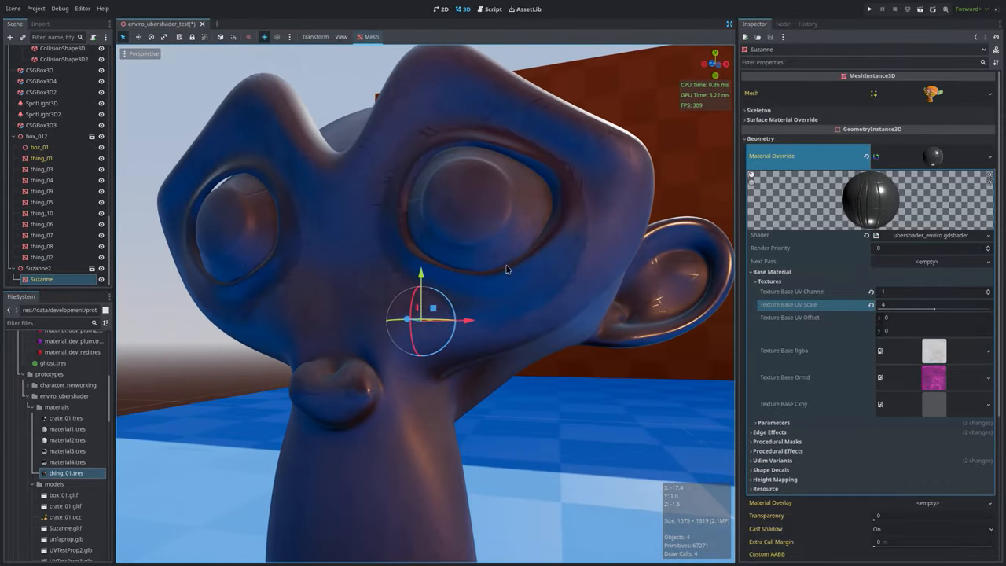
{"action": "left_click_drag", "start_coordinate": [507, 269], "coordinate": [595, 259]}
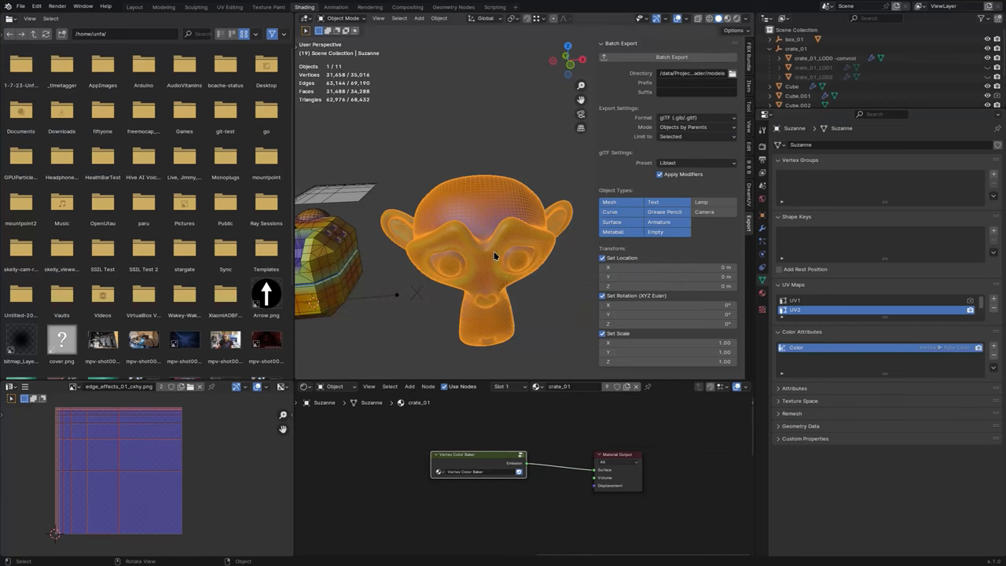
Move Suzanne's eye UV island on UV1 into the next UDIM tile and batch-export again
{"action": "left_click", "coordinate": [801, 299]}
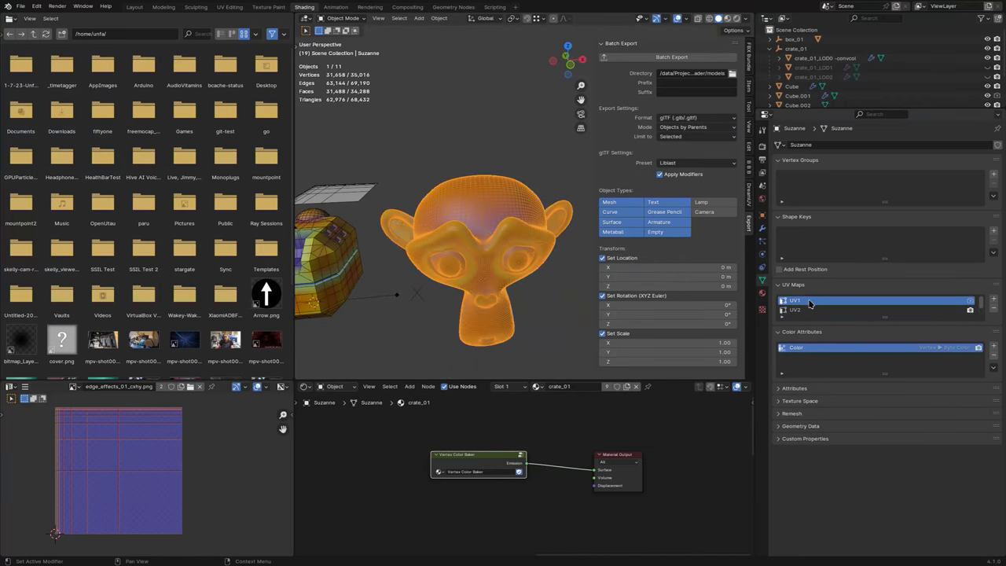
{"action": "key", "text": "Tab"}
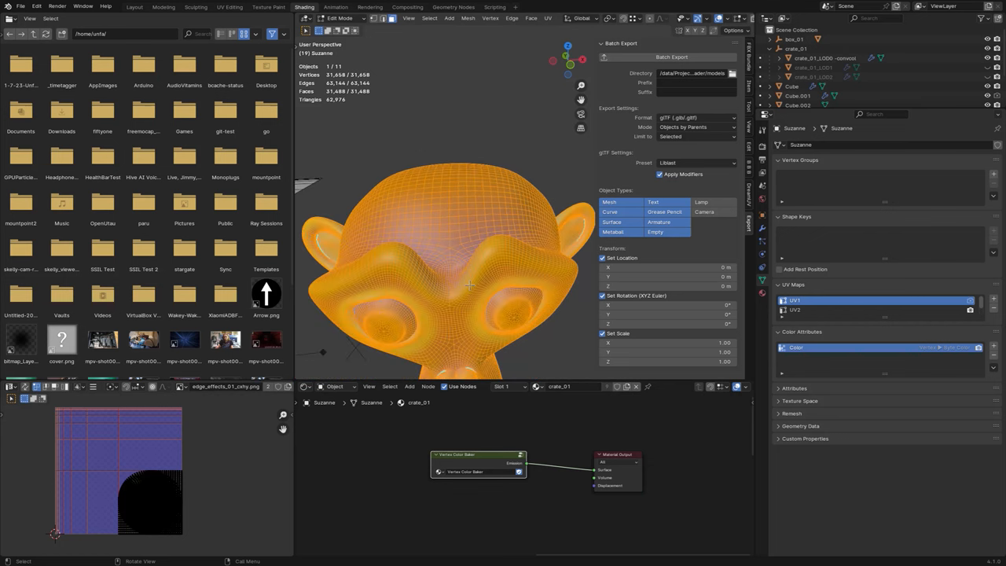
{"action": "left_click", "coordinate": [798, 310]}
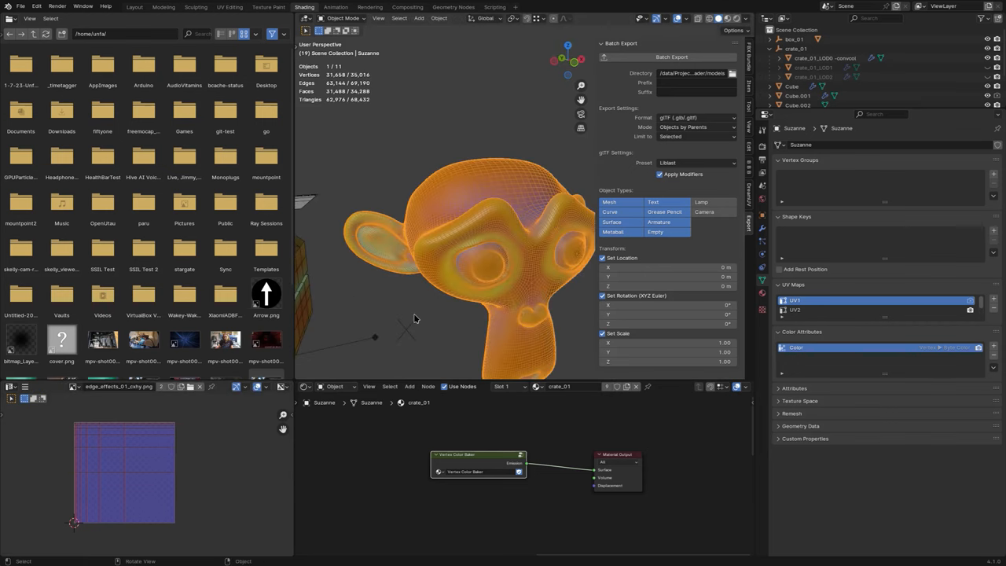
{"action": "key", "text": "Tab"}
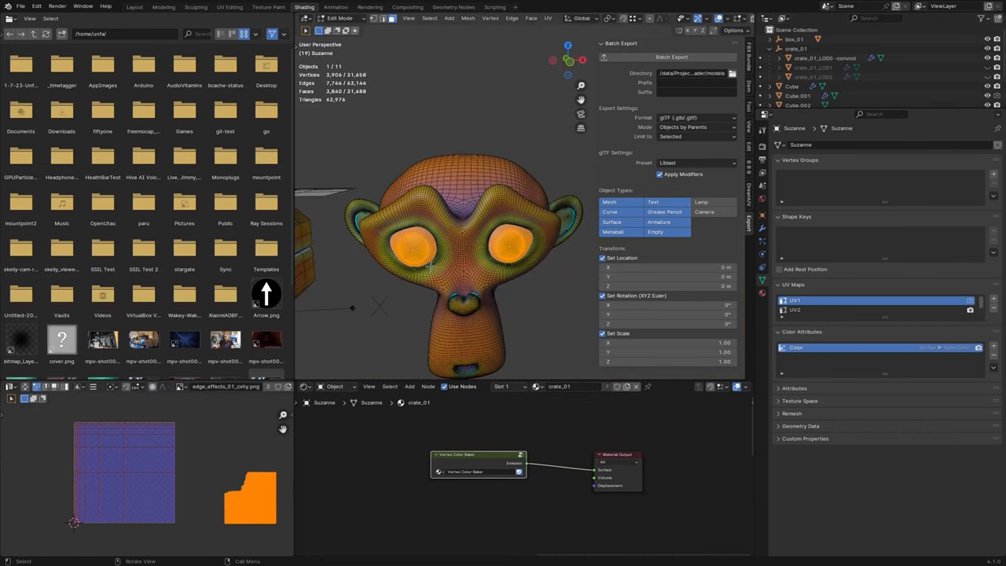
{"action": "left_click_drag", "start_coordinate": [432, 235], "coordinate": [495, 328]}
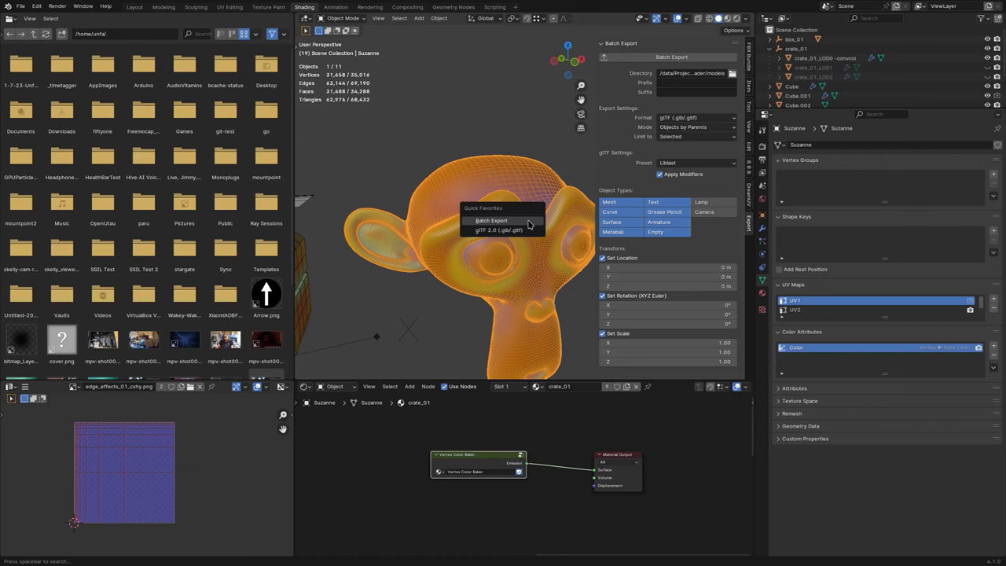
{"action": "left_click", "coordinate": [492, 221]}
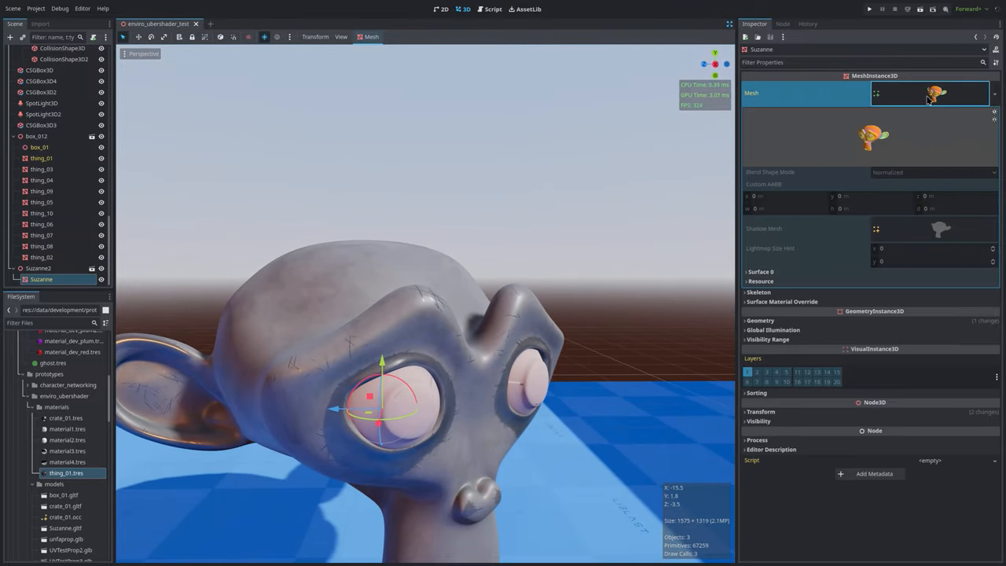
Expand Udim Variants > Variant 1 and set its Base Color Override to white
{"action": "left_click", "coordinate": [760, 320]}
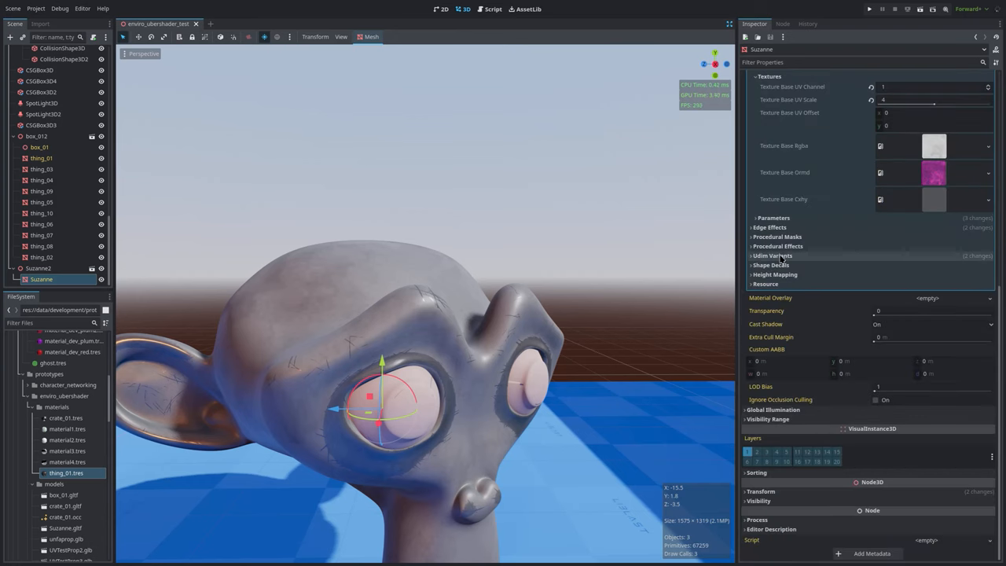
{"action": "left_click", "coordinate": [771, 255]}
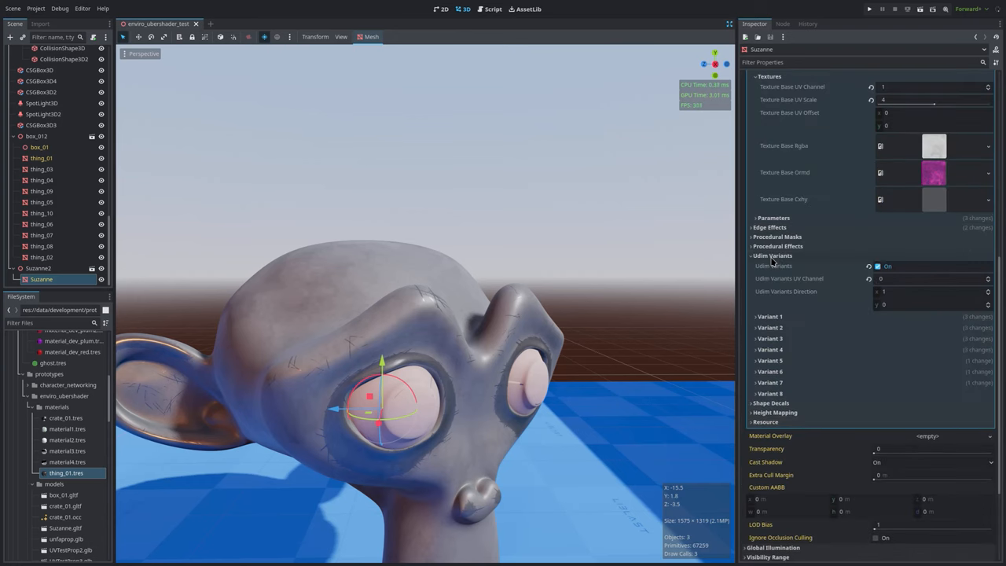
{"action": "left_click", "coordinate": [763, 315]}
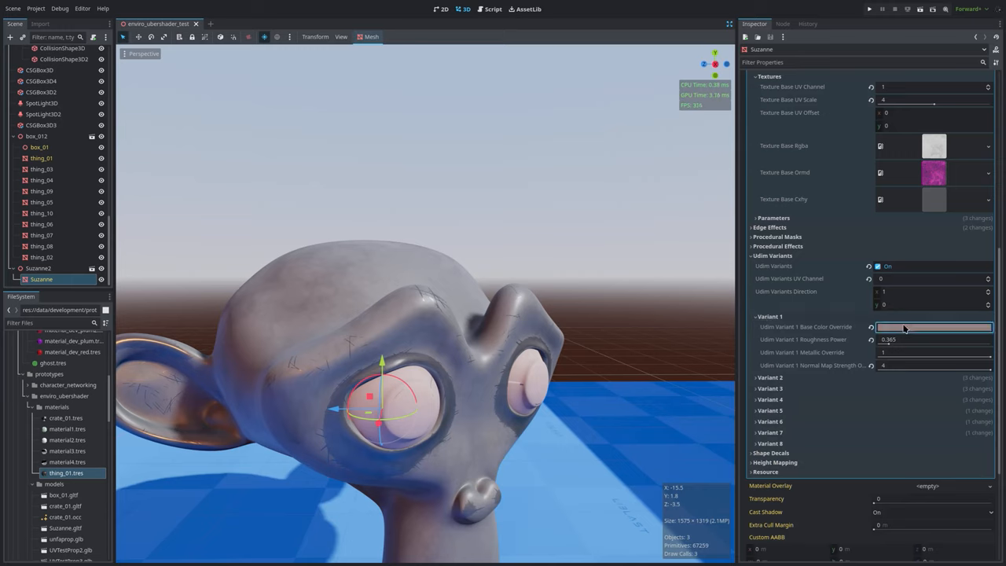
{"action": "left_click", "coordinate": [929, 327]}
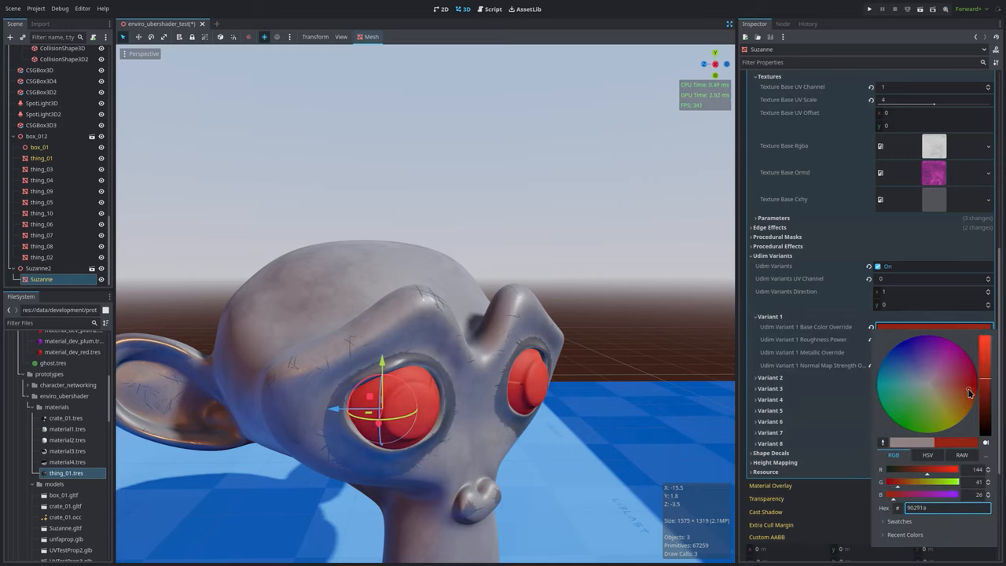
{"action": "left_click", "coordinate": [927, 396]}
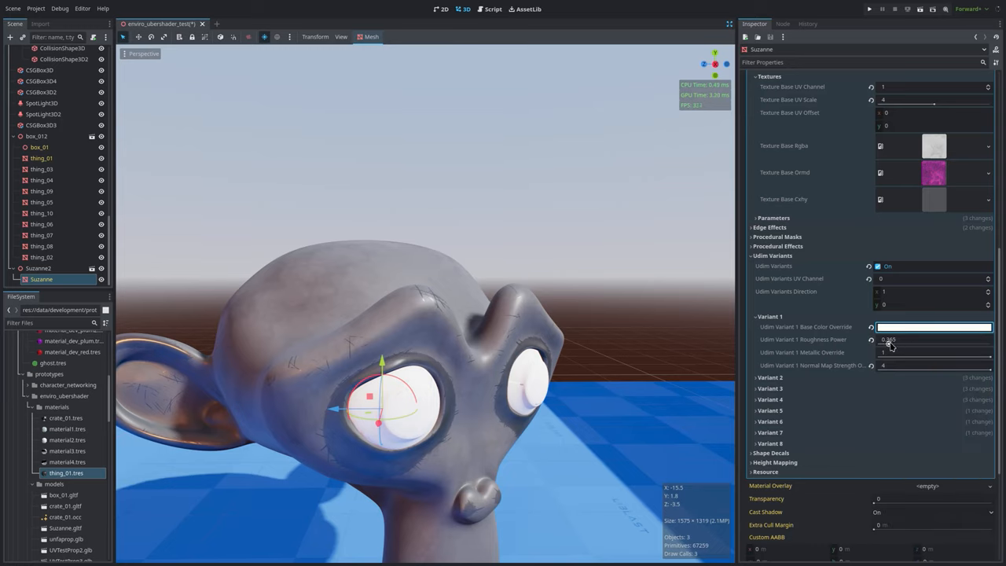
Adjust Variant 1's Roughness Power and set Metallic Override to 0
{"action": "left_click_drag", "start_coordinate": [903, 340], "coordinate": [911, 352]}
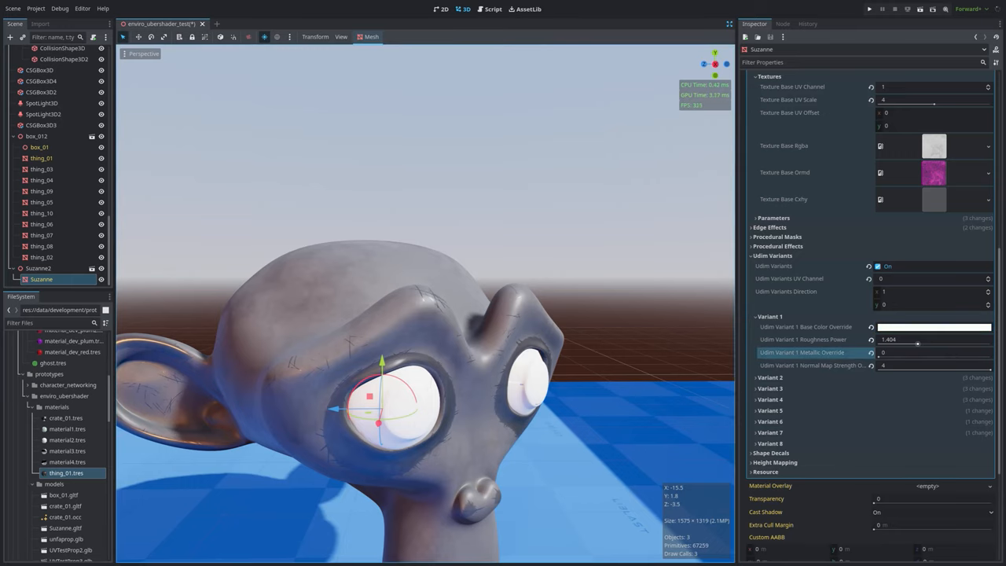
{"action": "left_click_drag", "start_coordinate": [904, 339], "coordinate": [879, 338]}
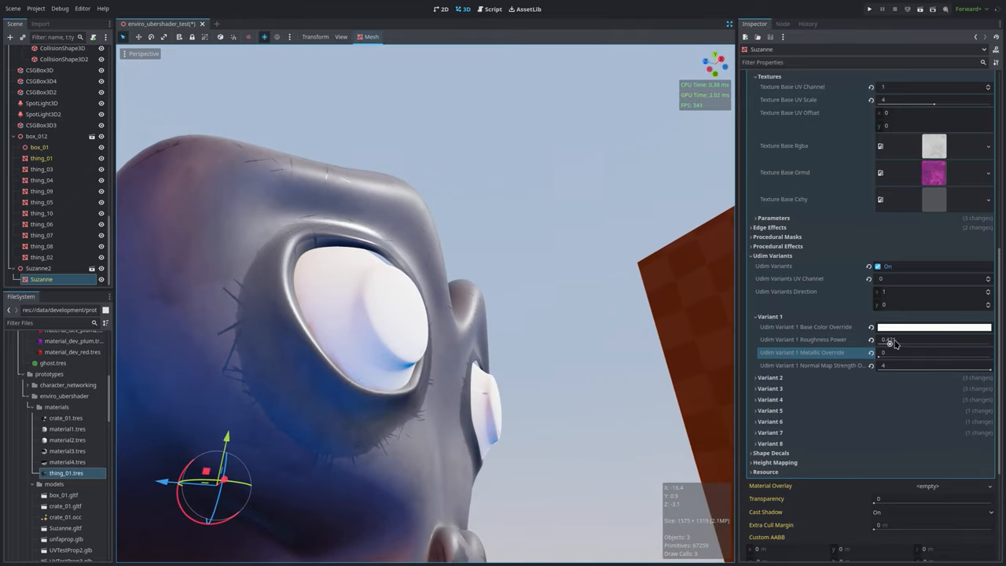
{"action": "left_click", "coordinate": [934, 327]}
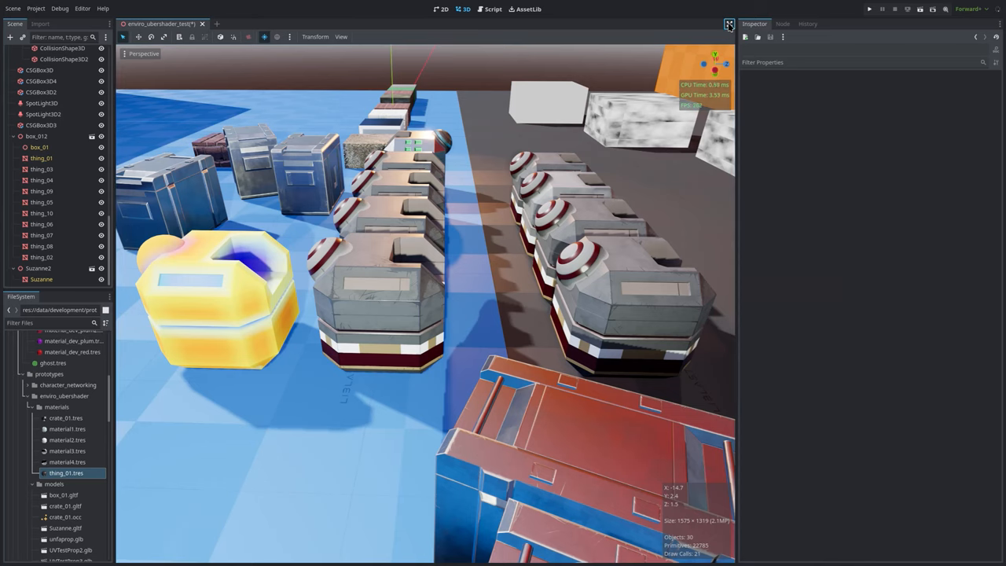
Turn on distraction-free mode so the 3D view of the crate props fills the editor
{"action": "left_click", "coordinate": [725, 24]}
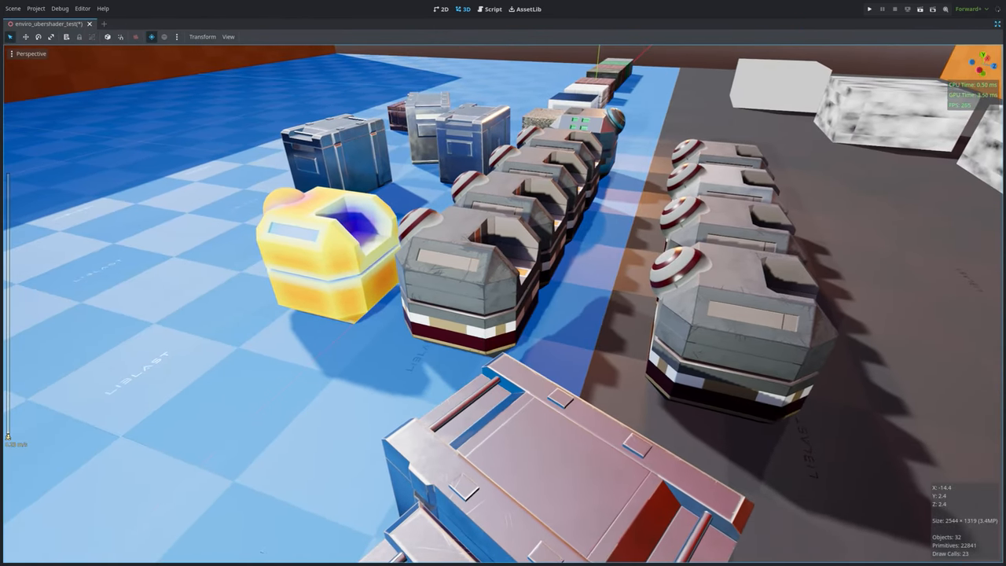